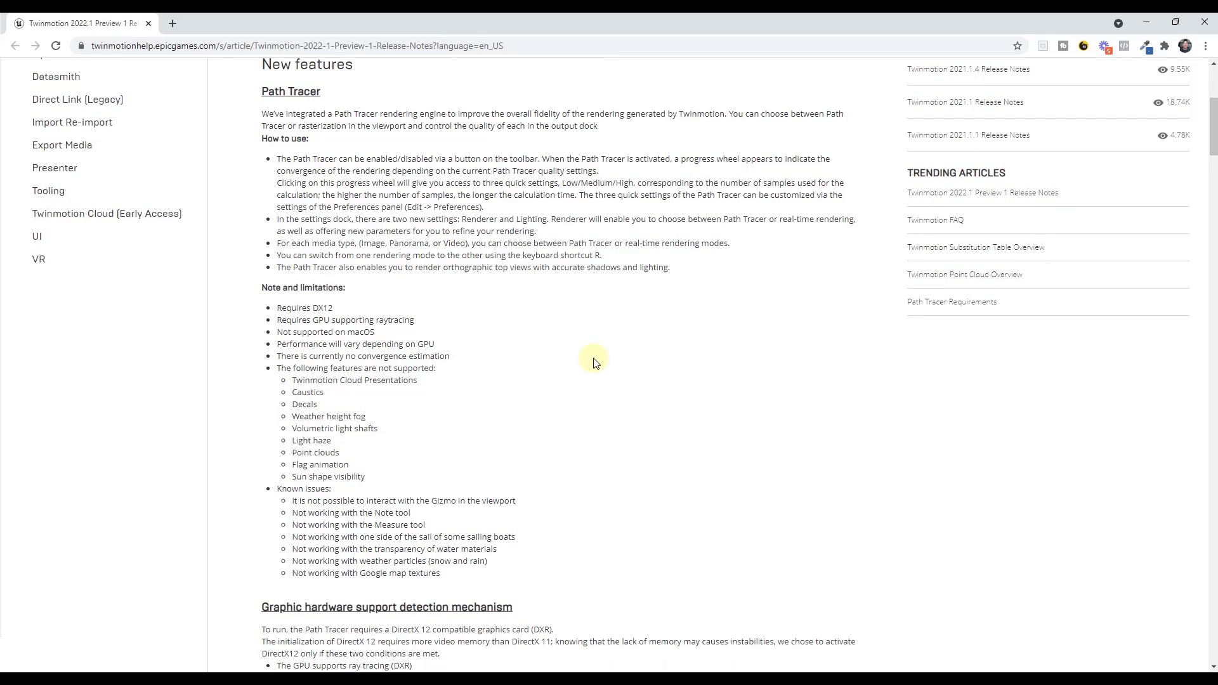
pyautogui.moveTo(349, 315)
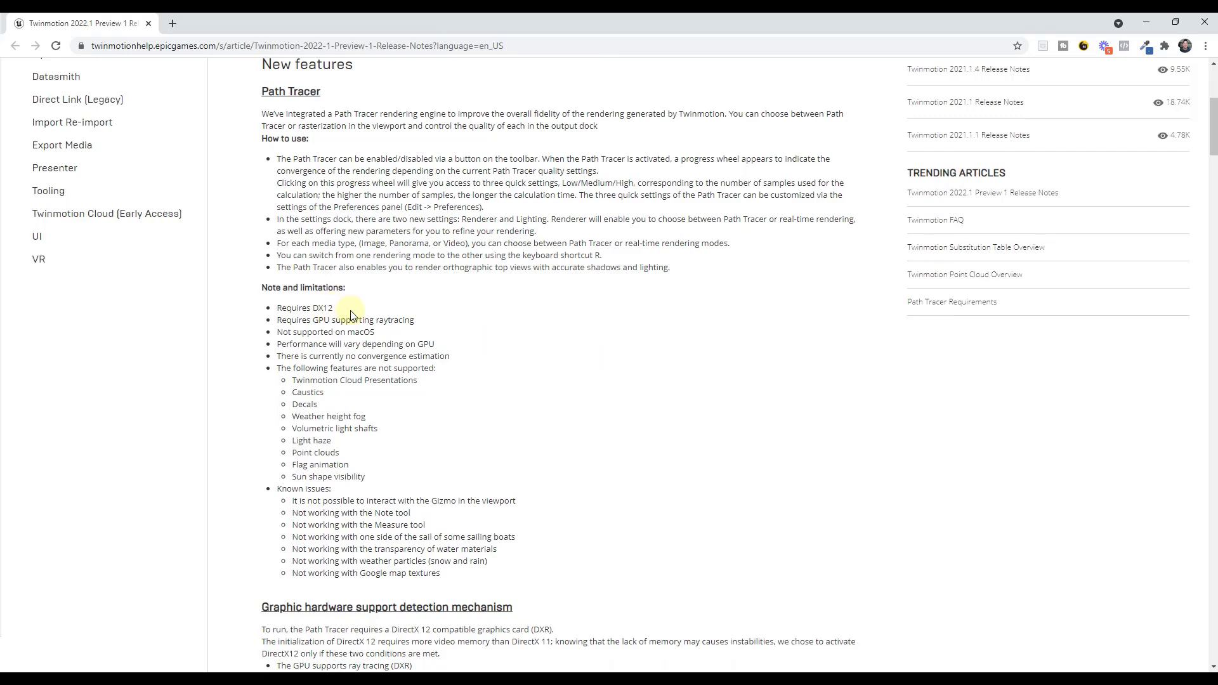
# Set graphic hardware support to DirectX 12 in Preferences and close the dialog
pyautogui.scroll(-3)
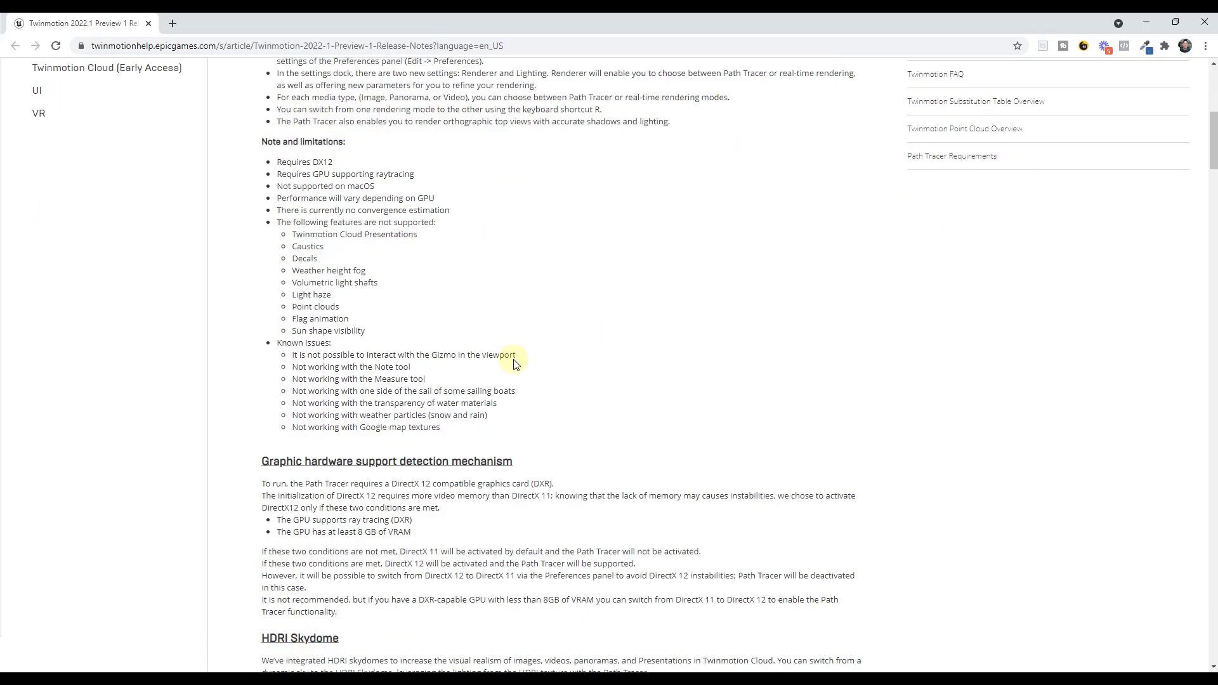
pyautogui.scroll(-3)
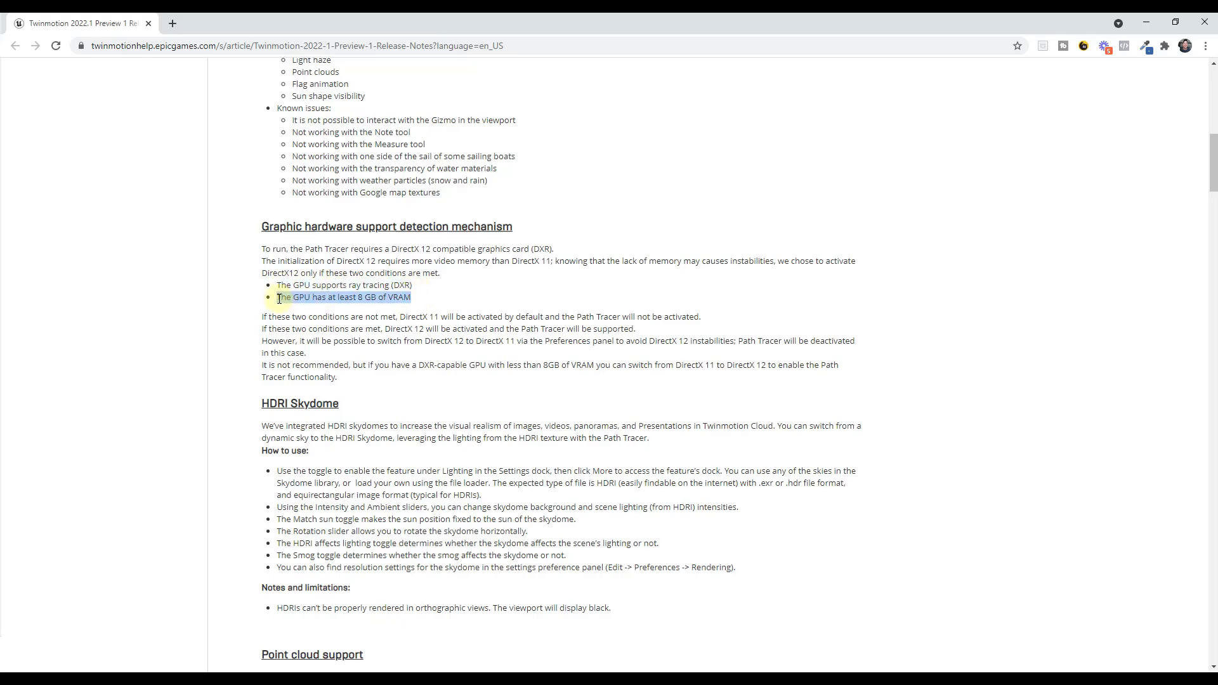
pyautogui.click(298, 297)
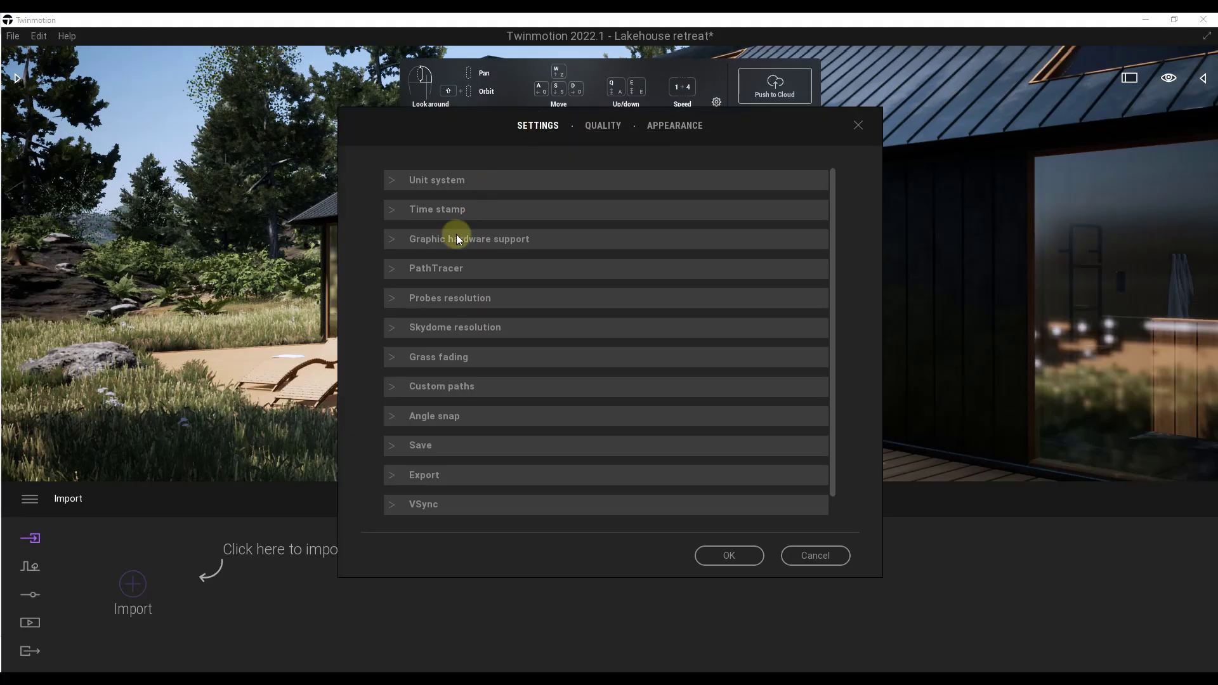
pyautogui.click(468, 238)
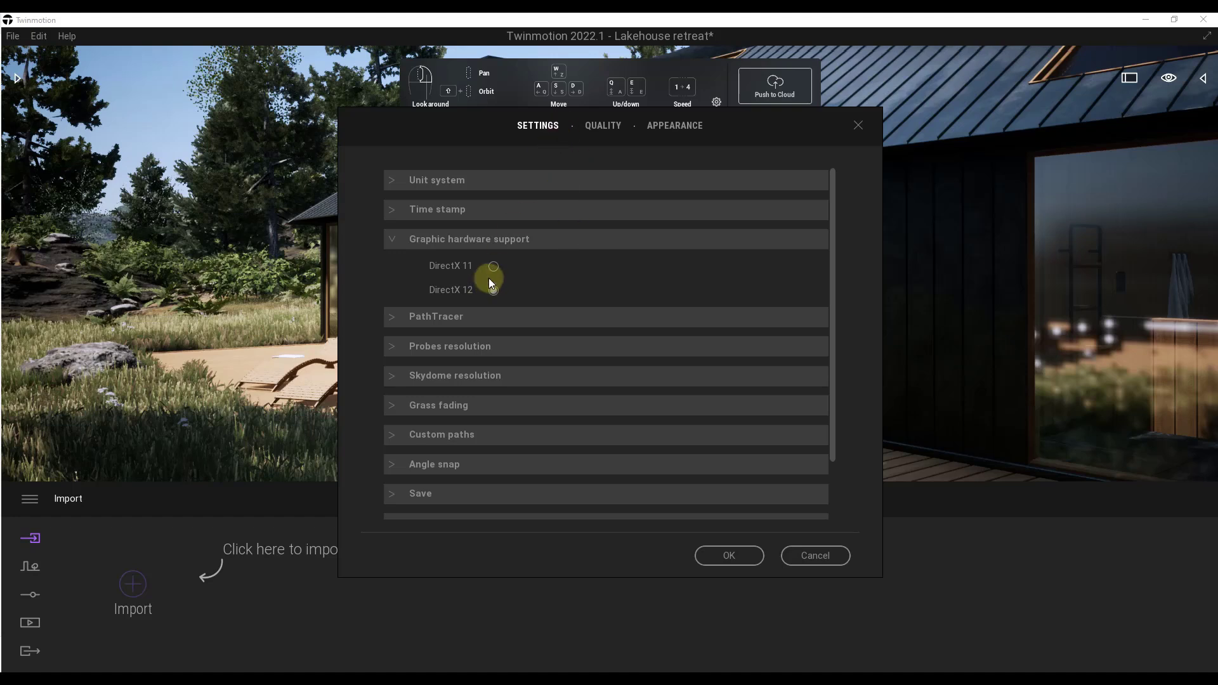
pyautogui.click(492, 290)
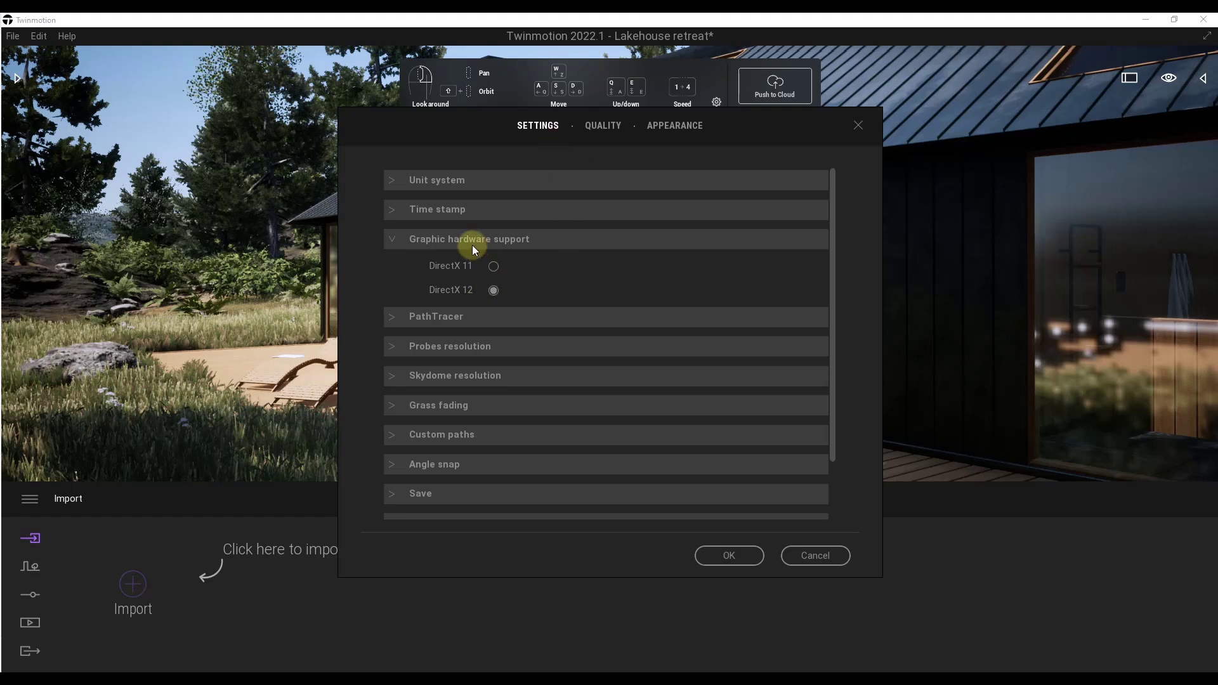
pyautogui.moveTo(726, 470)
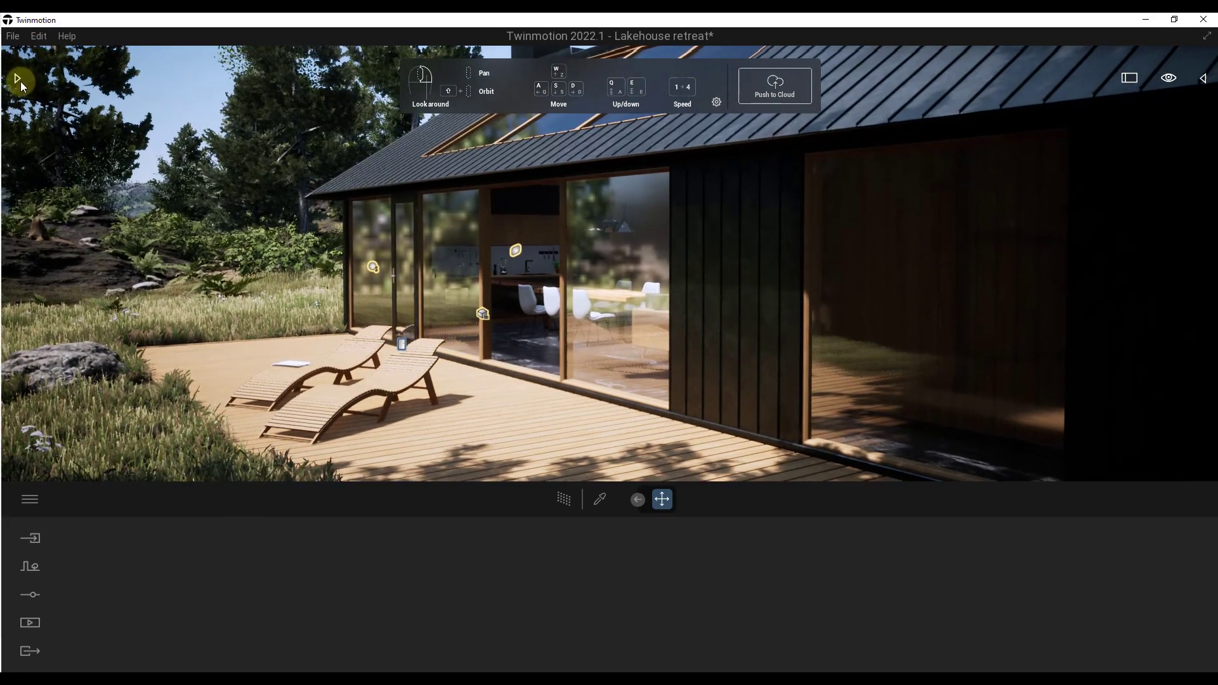
# Apply the MoAf Cloudy 01 skydome from Skydome > Morning and afternoon > Cloudy
pyautogui.click(18, 76)
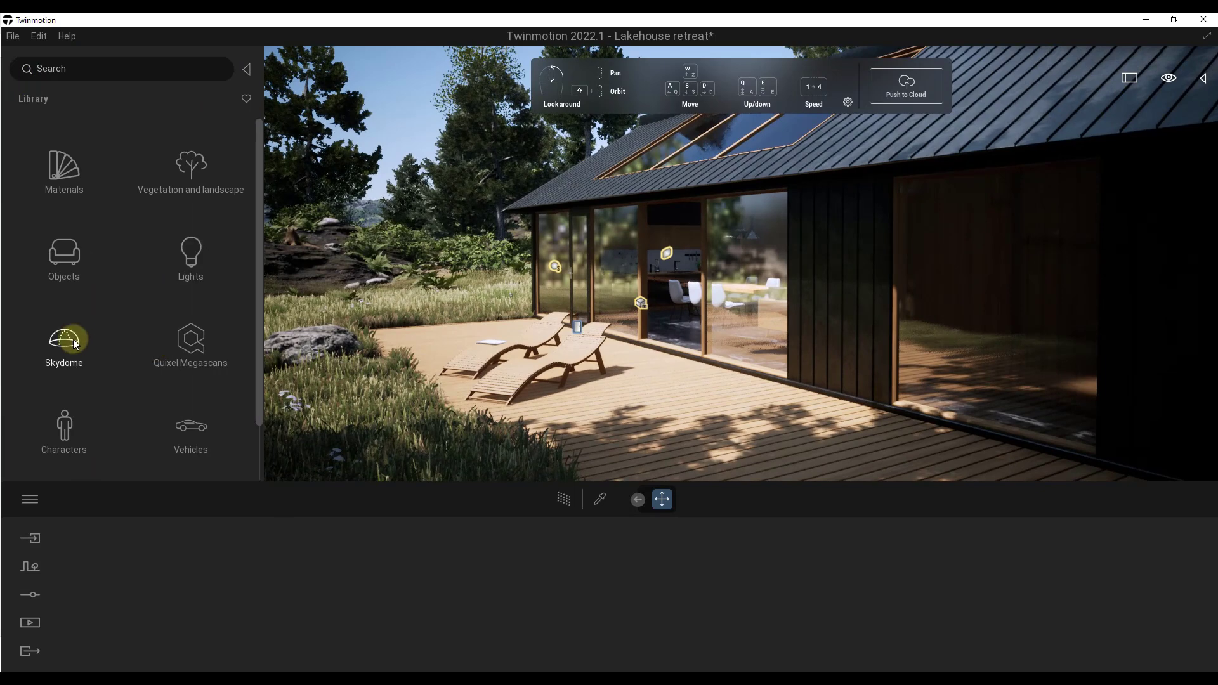
pyautogui.click(64, 346)
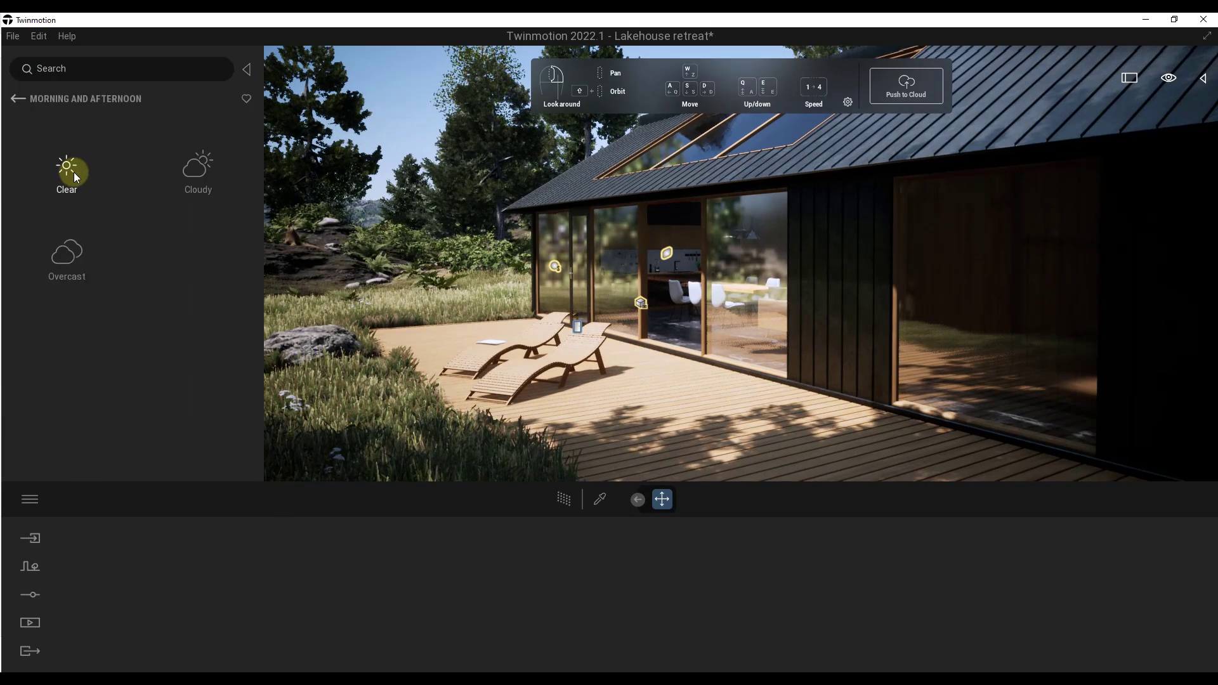
pyautogui.click(66, 170)
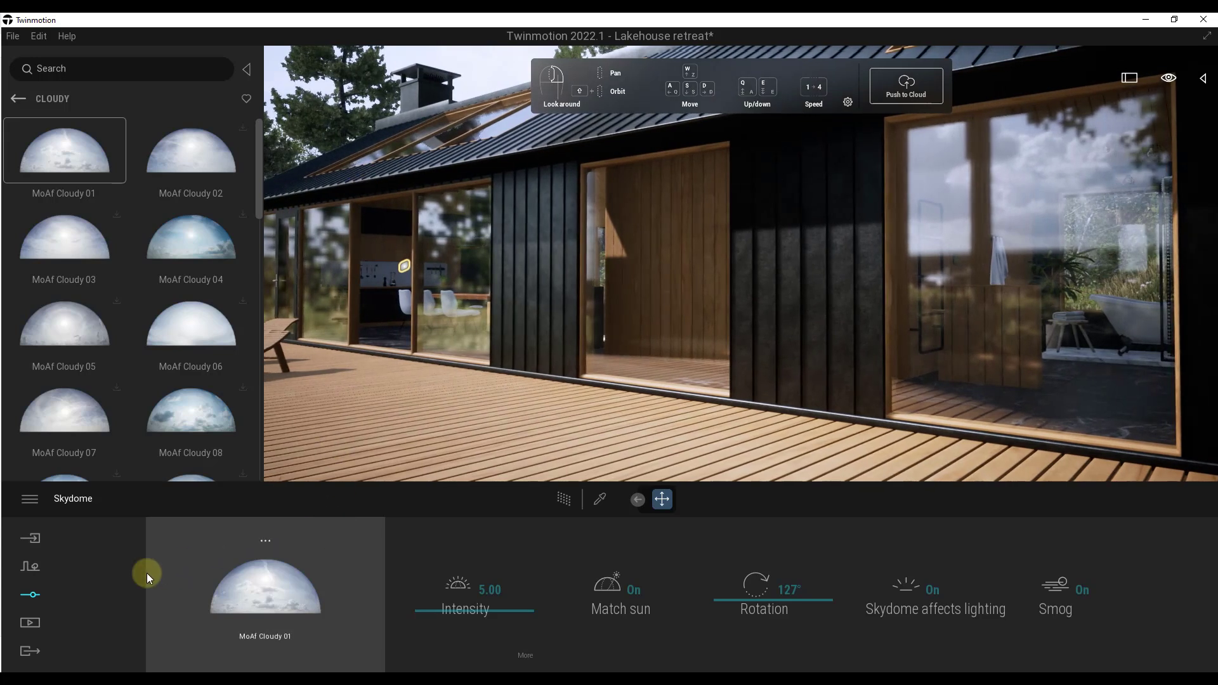
# Switch PathTracer on in Renderer settings, toggling it off and back on
pyautogui.click(31, 595)
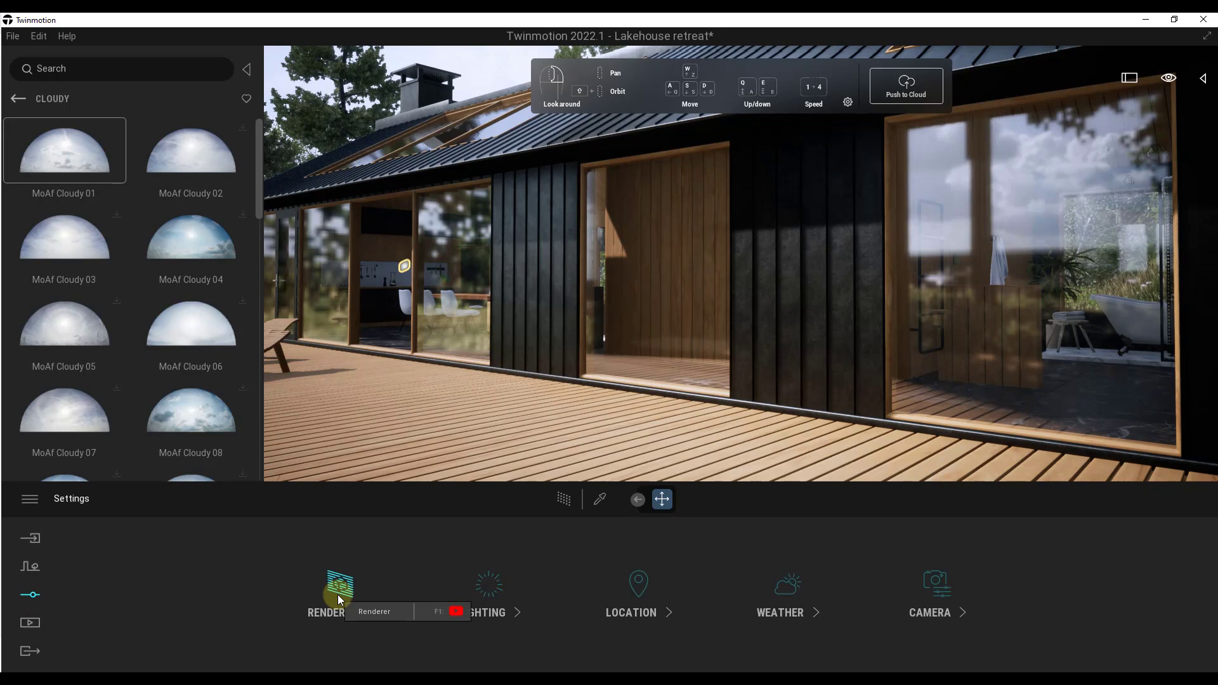
pyautogui.click(326, 591)
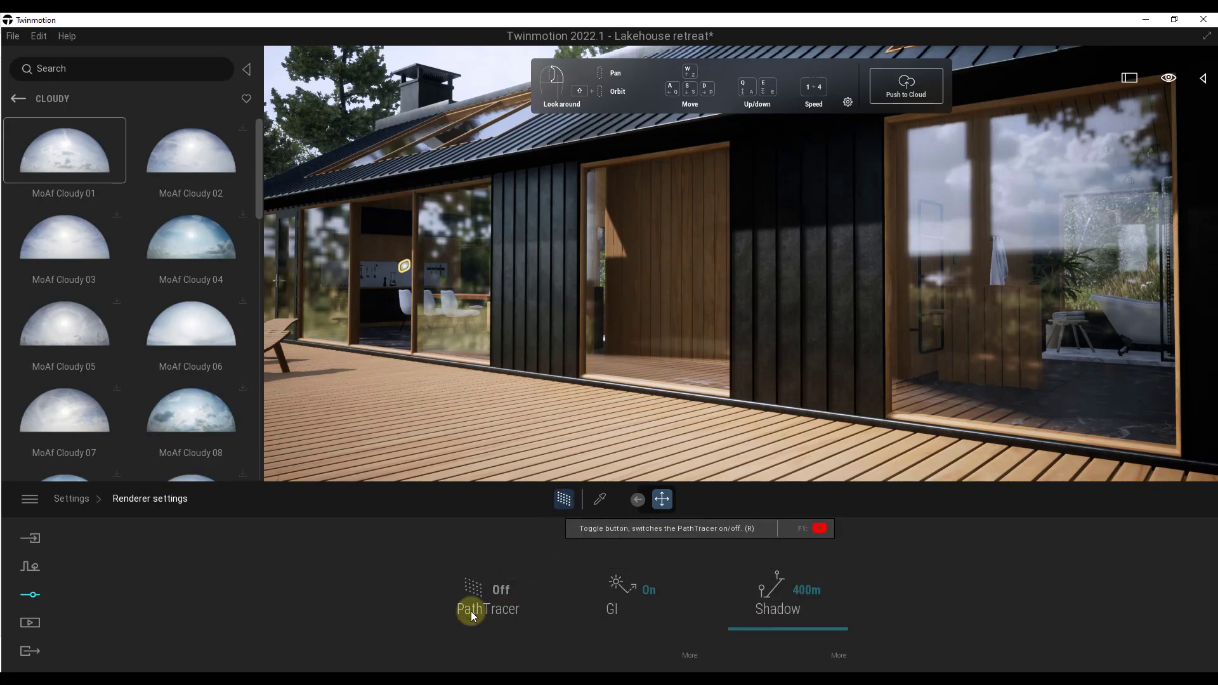
pyautogui.click(487, 599)
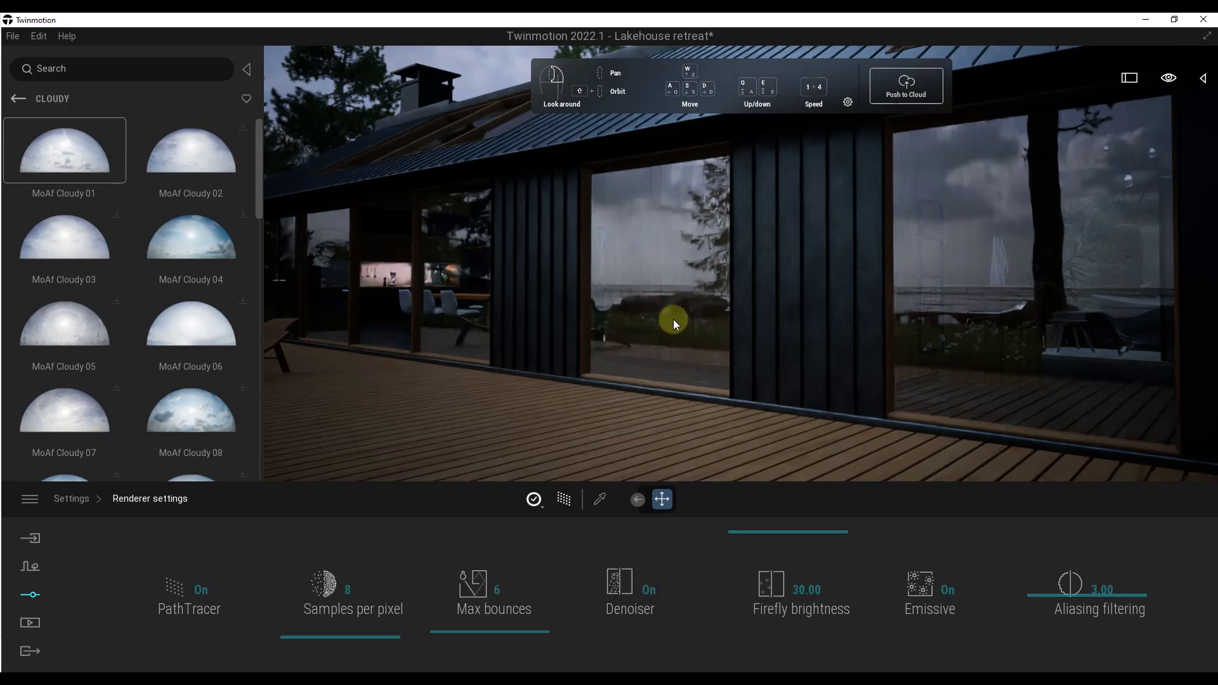
pyautogui.moveTo(679, 322)
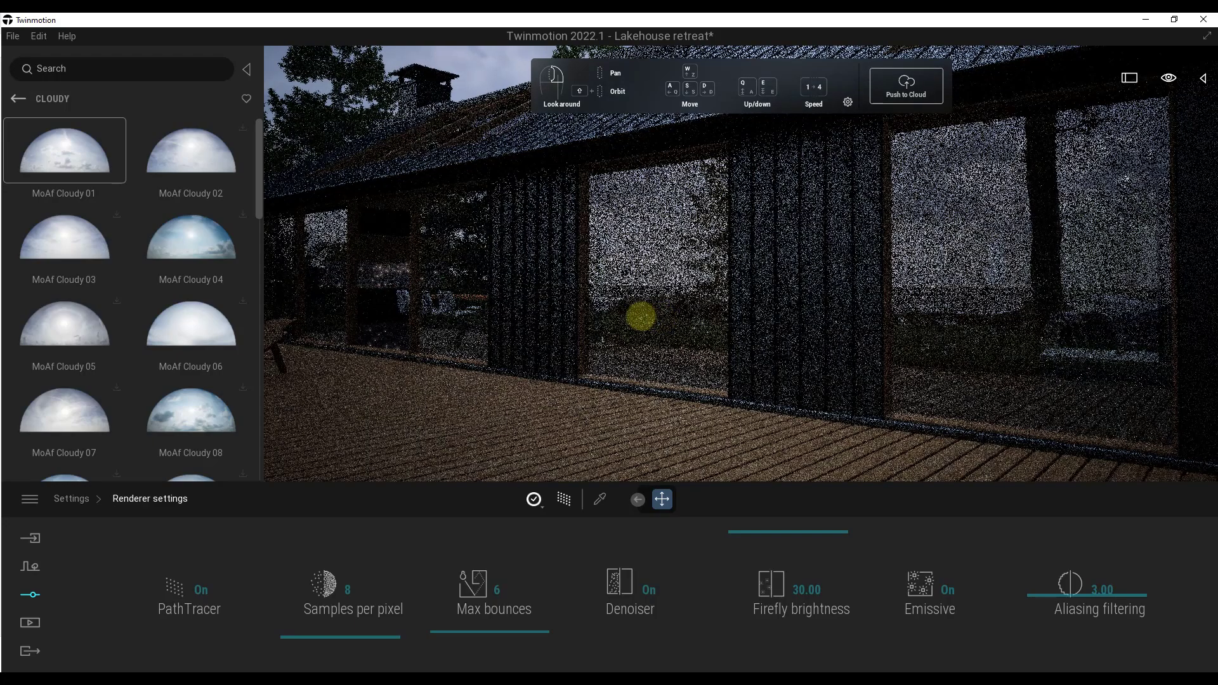
pyautogui.click(559, 500)
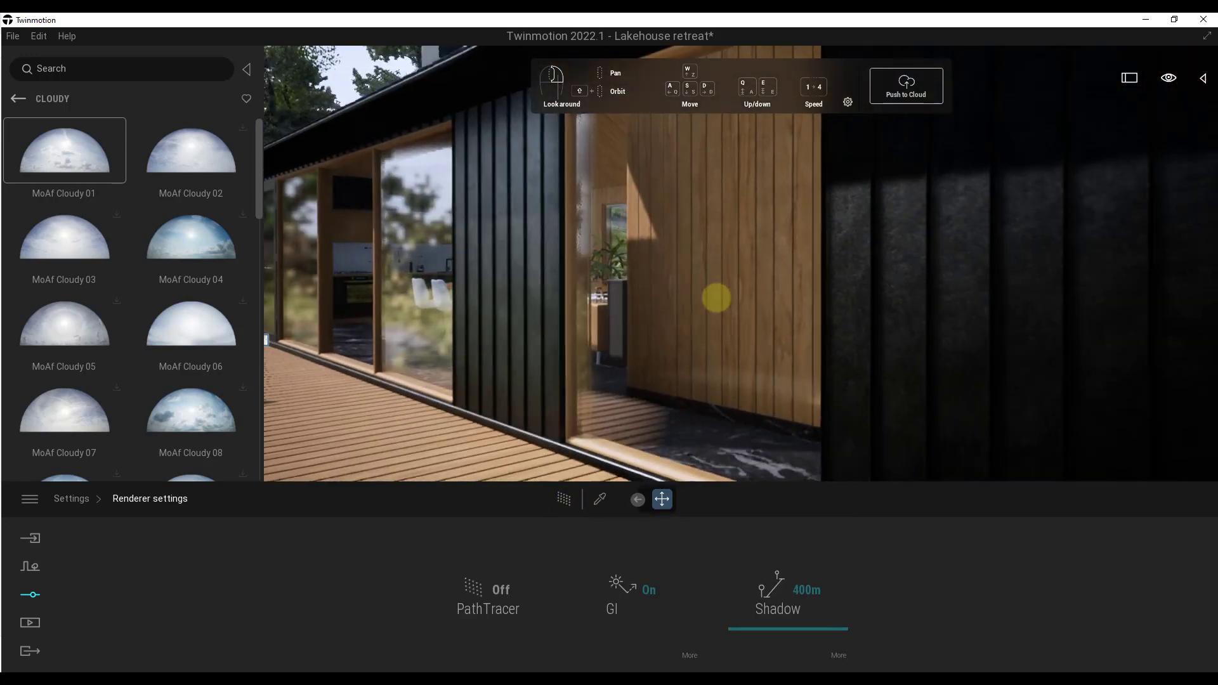
pyautogui.click(488, 594)
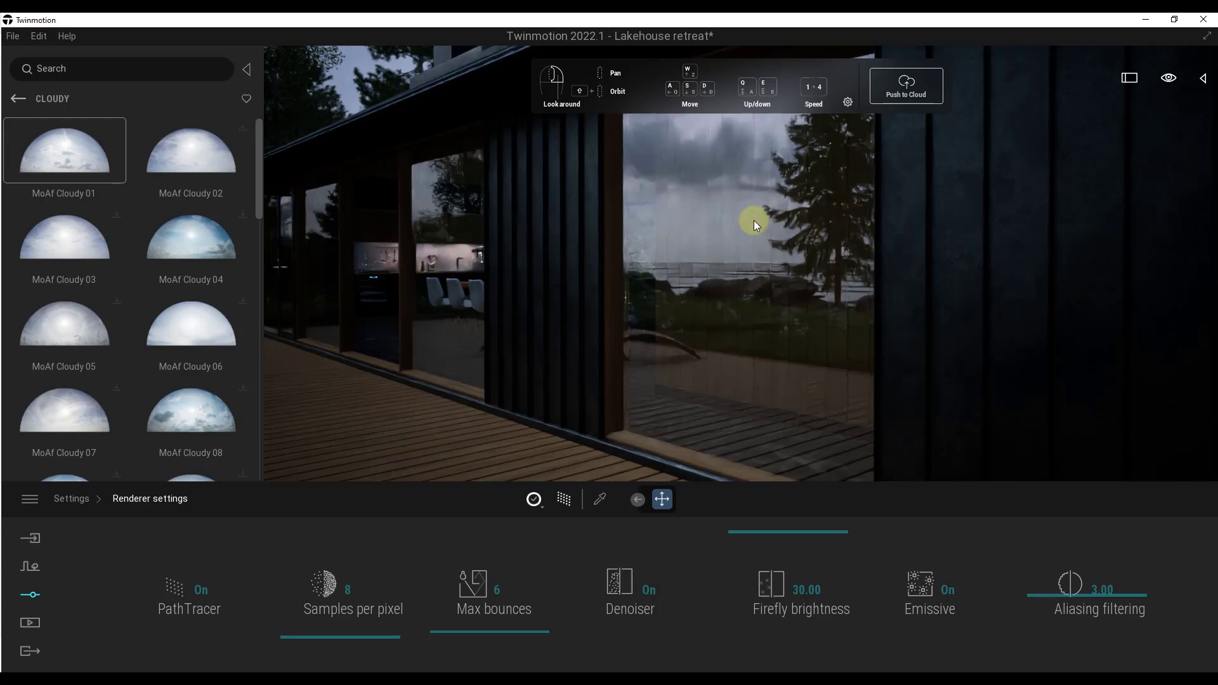
pyautogui.moveTo(680, 361)
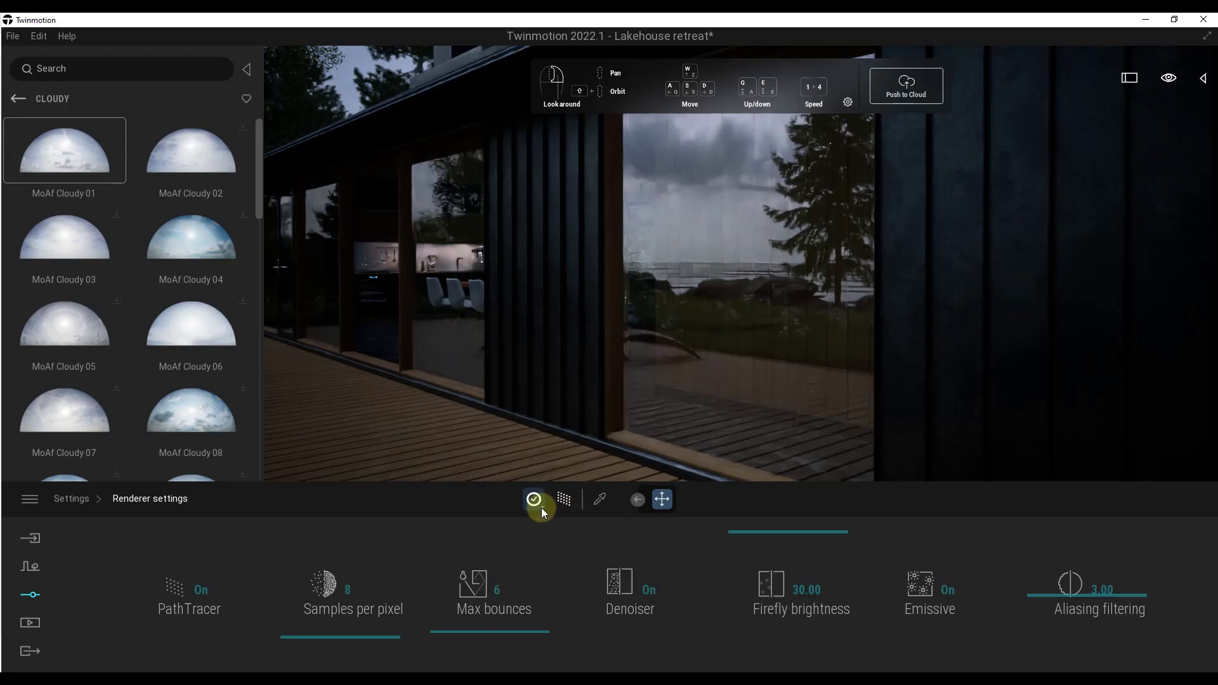
# Set path tracer quality to High (64 samples, 8 bounces), then switch path tracing off
pyautogui.click(534, 499)
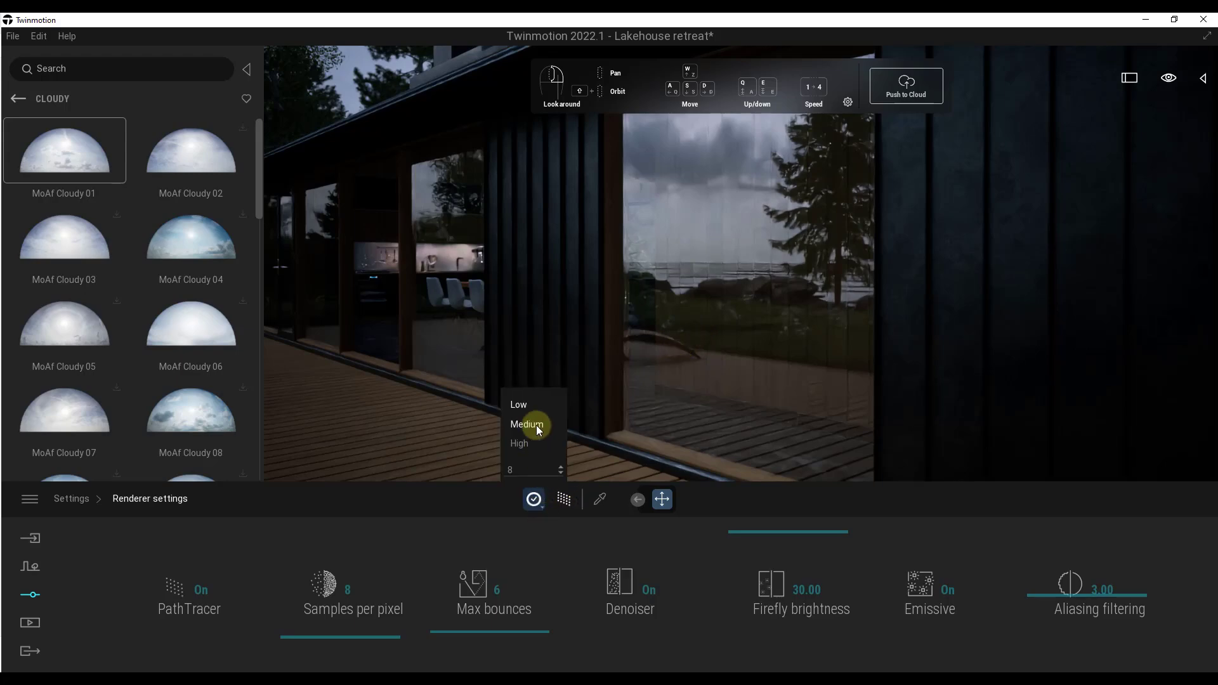
pyautogui.click(519, 443)
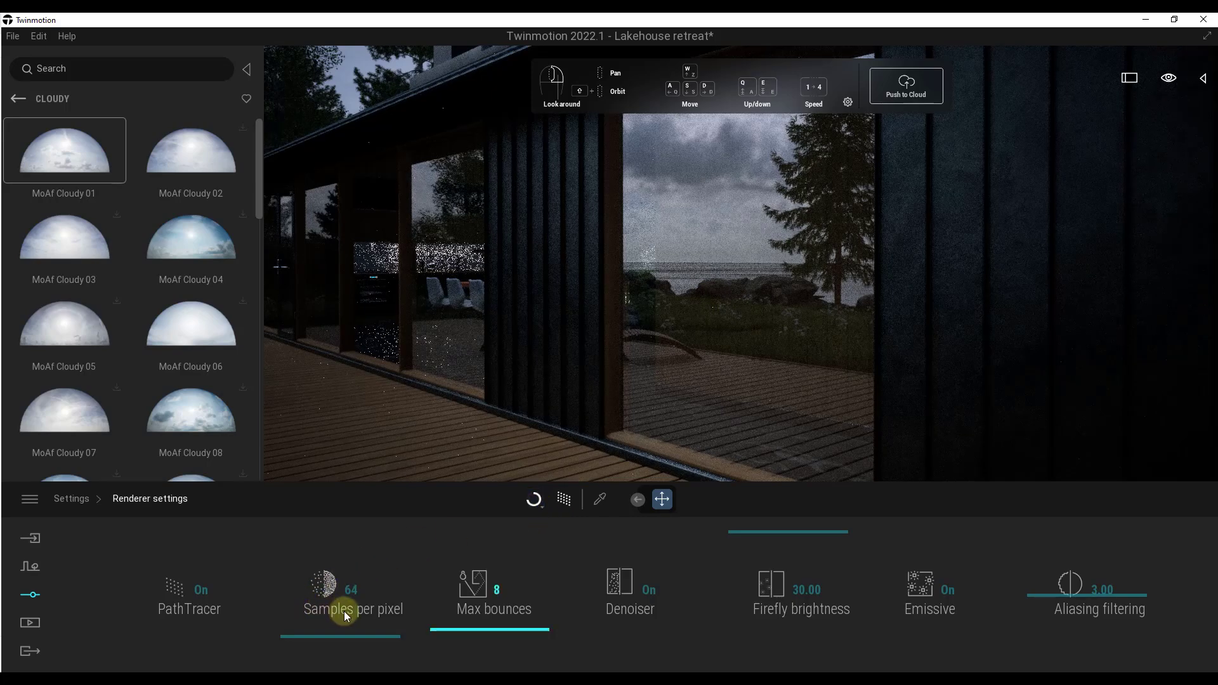
pyautogui.moveTo(511, 612)
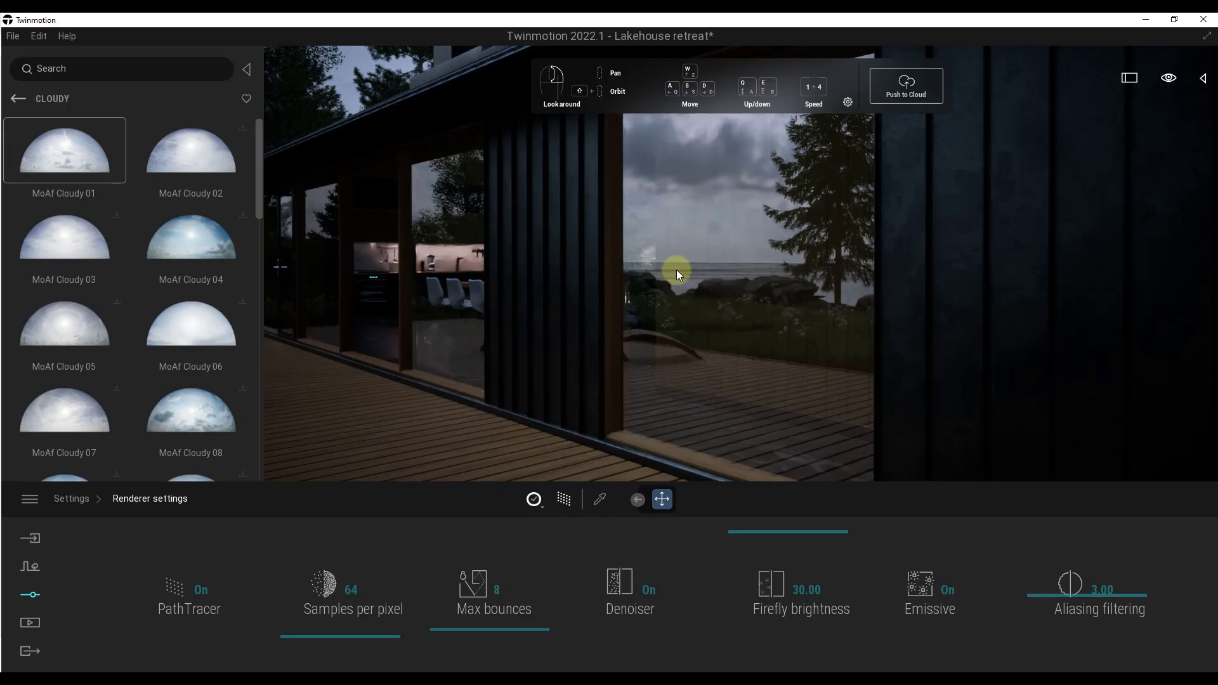
pyautogui.moveTo(473, 596)
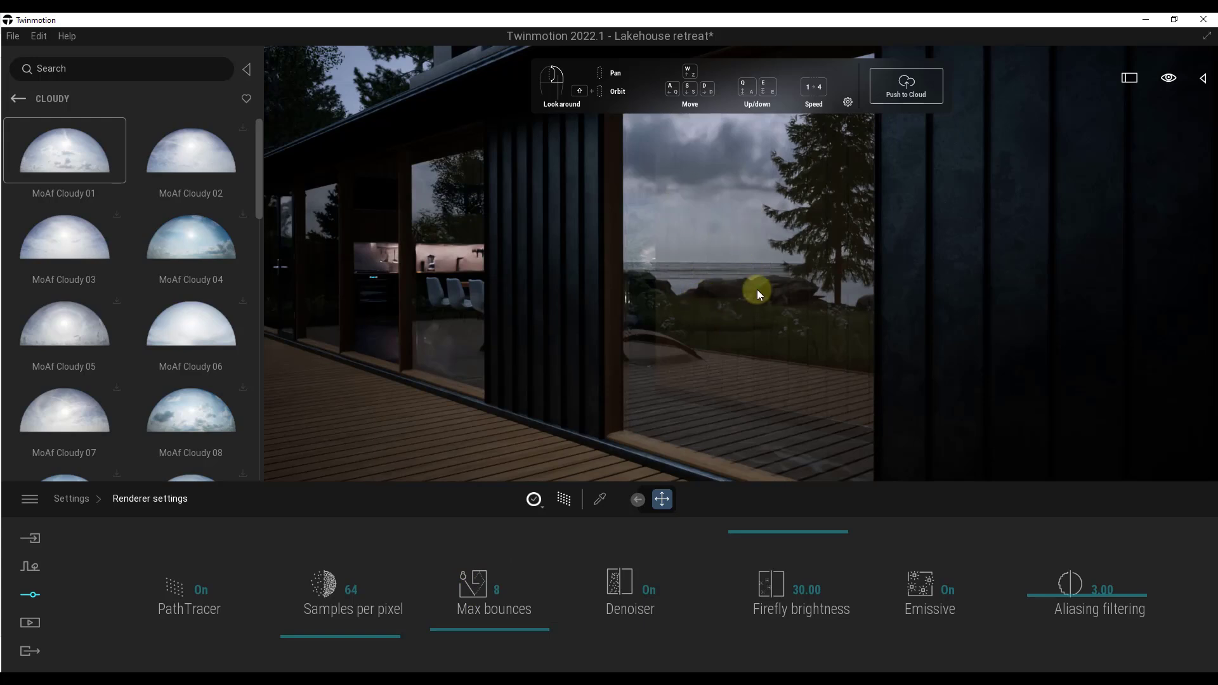
pyautogui.moveTo(764, 295)
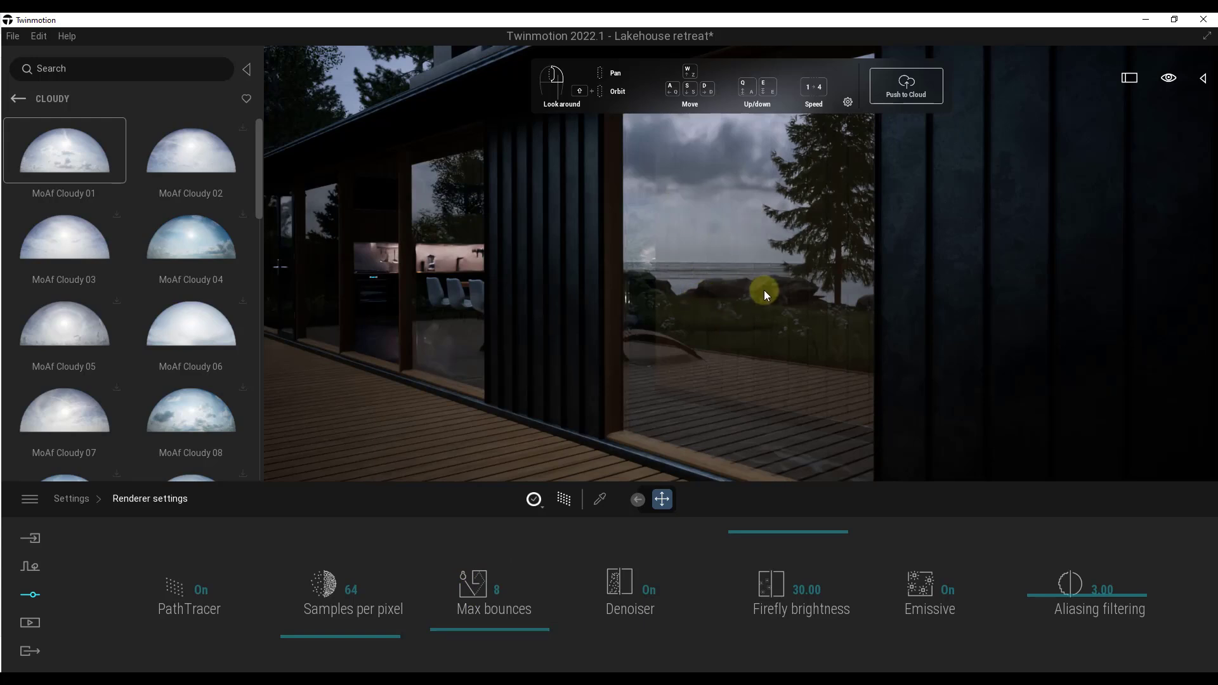
pyautogui.moveTo(753, 318)
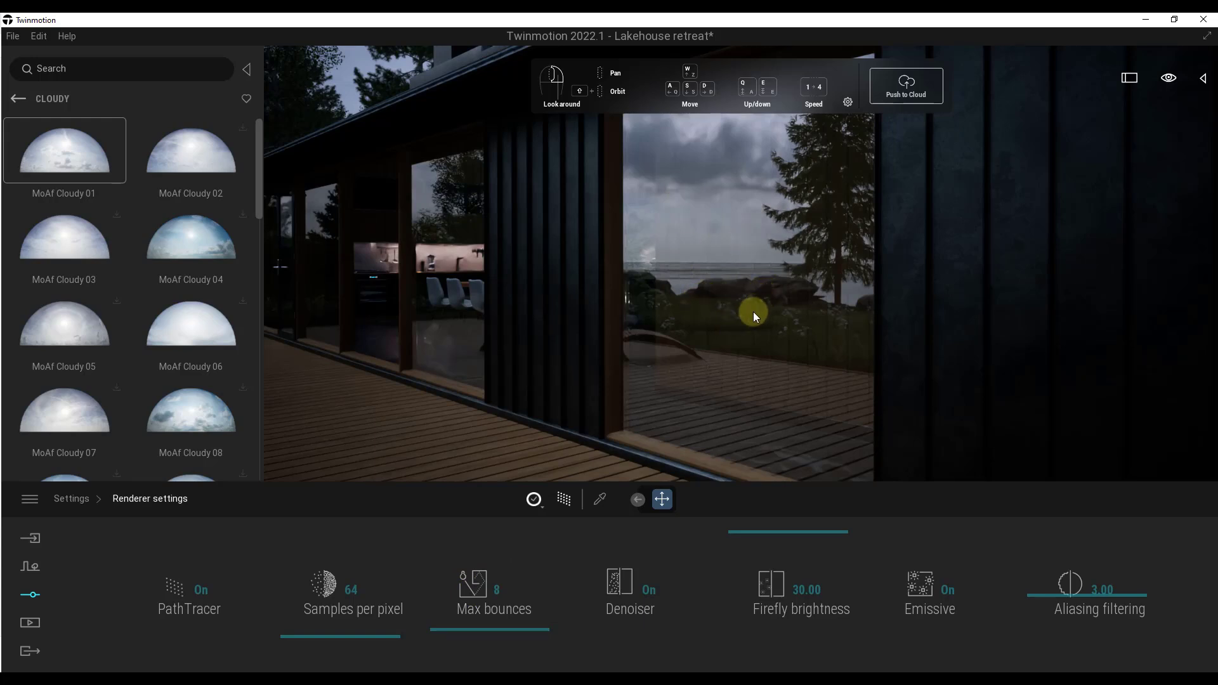
pyautogui.click(564, 499)
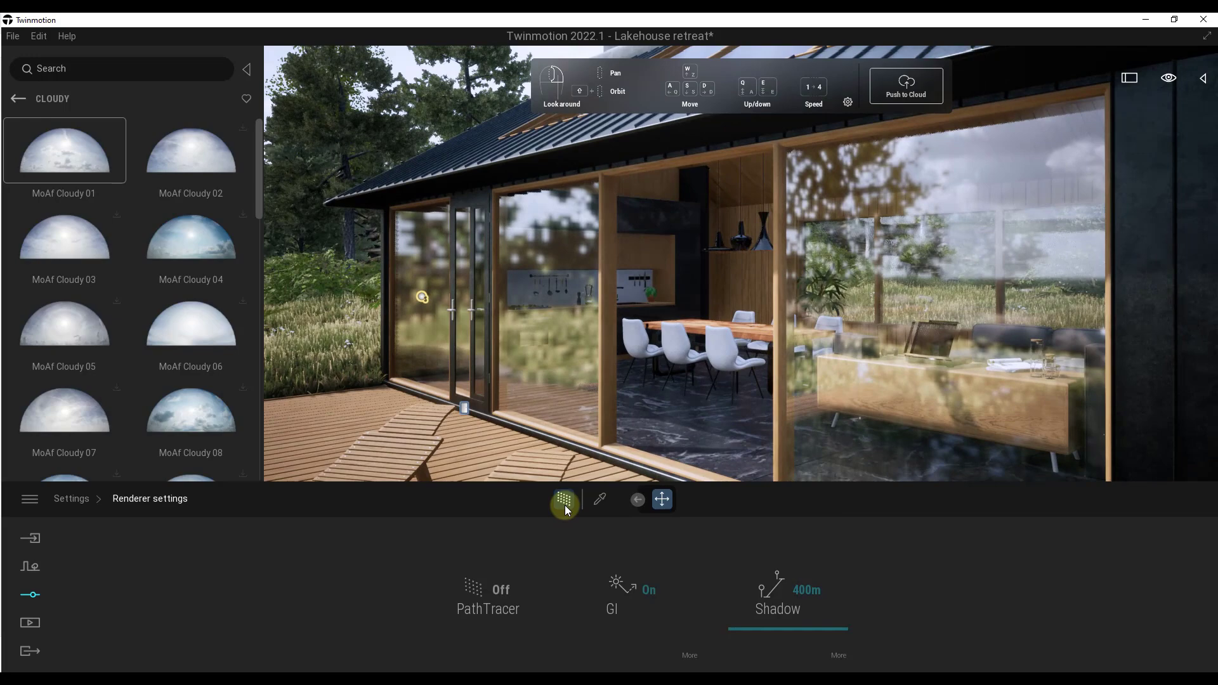
# Turn the path tracer back on for the dining view
pyautogui.click(564, 498)
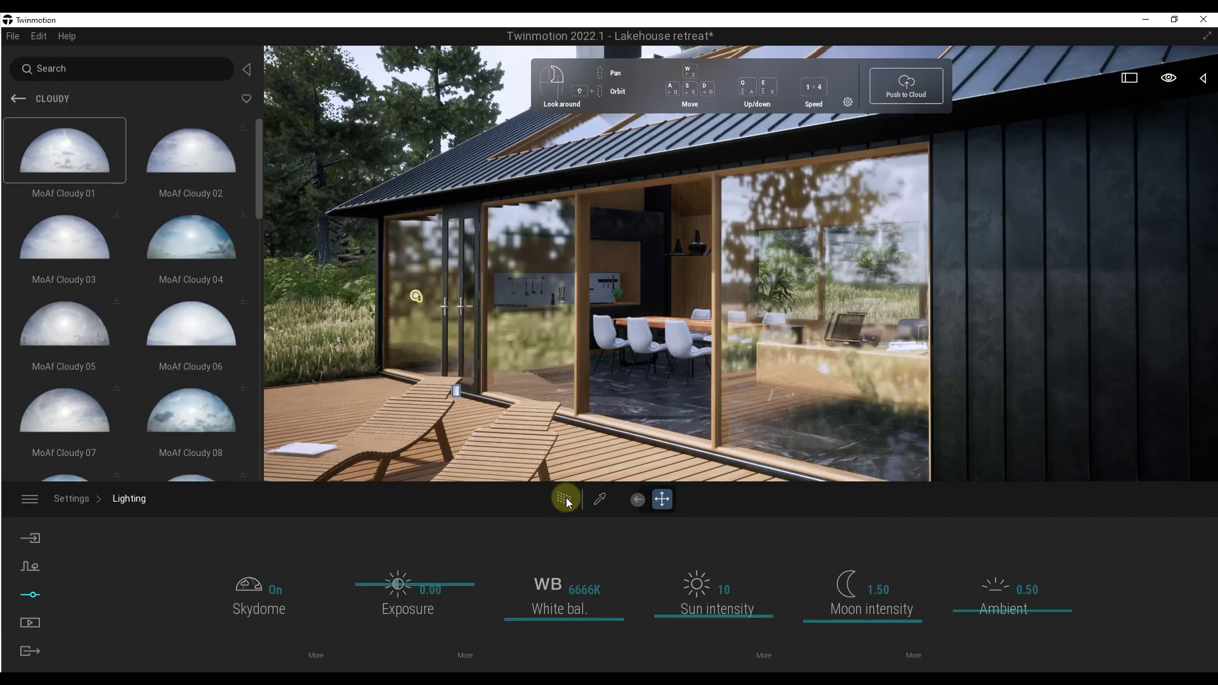
pyautogui.click(564, 499)
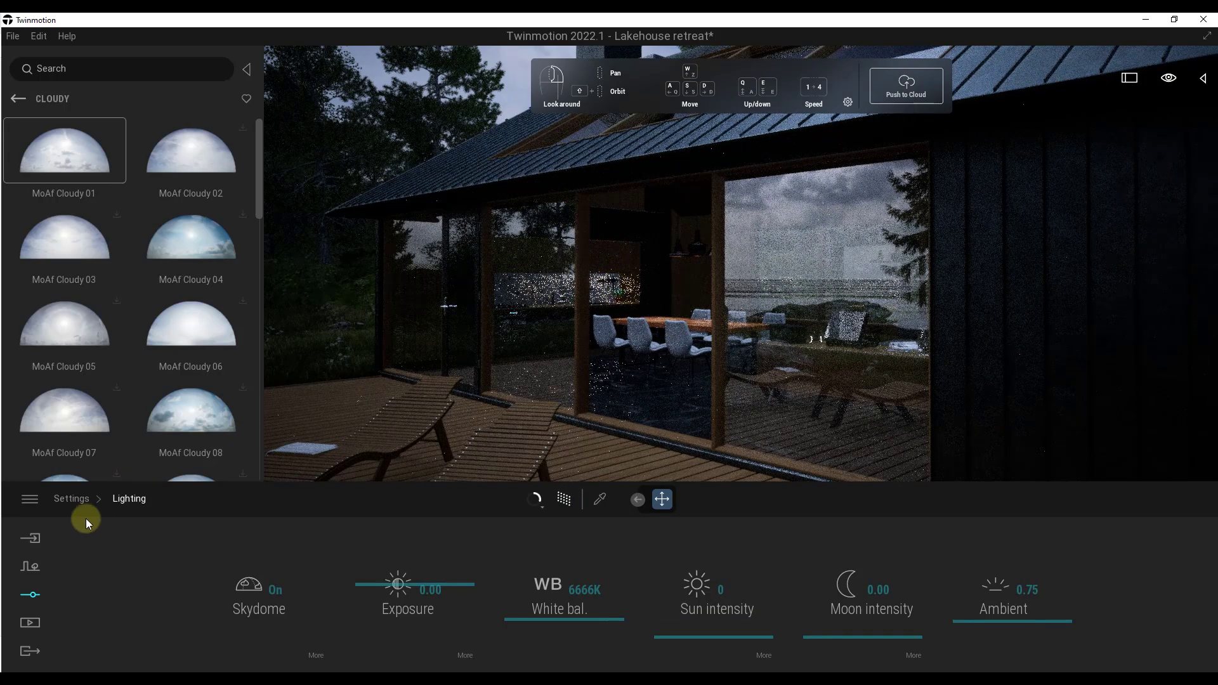
pyautogui.click(70, 502)
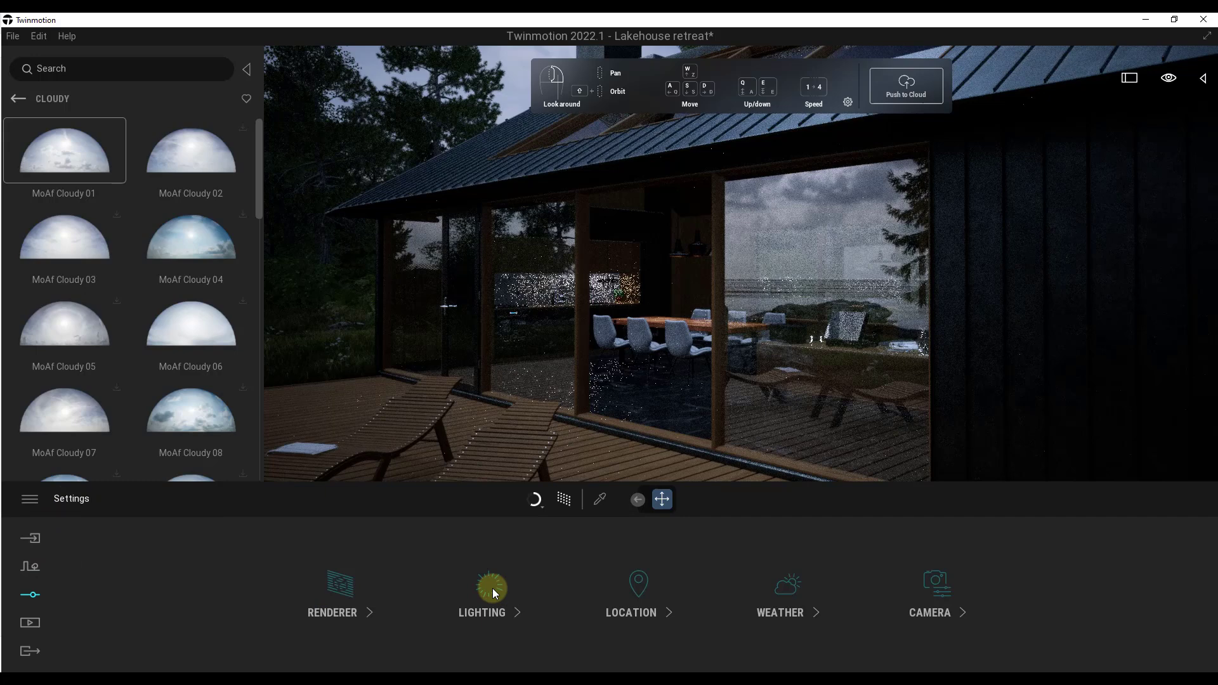
# Raise the Lighting exposure to about 2.00, ease it back down, and open Media
pyautogui.click(481, 594)
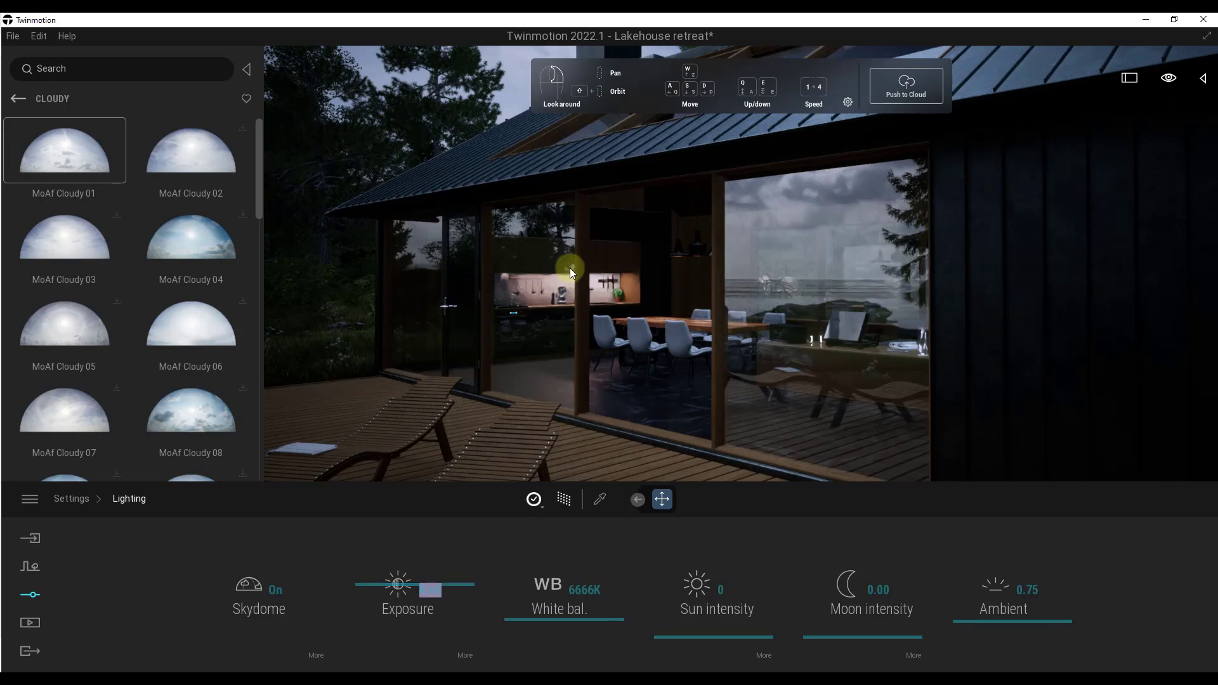
pyautogui.moveTo(558, 294)
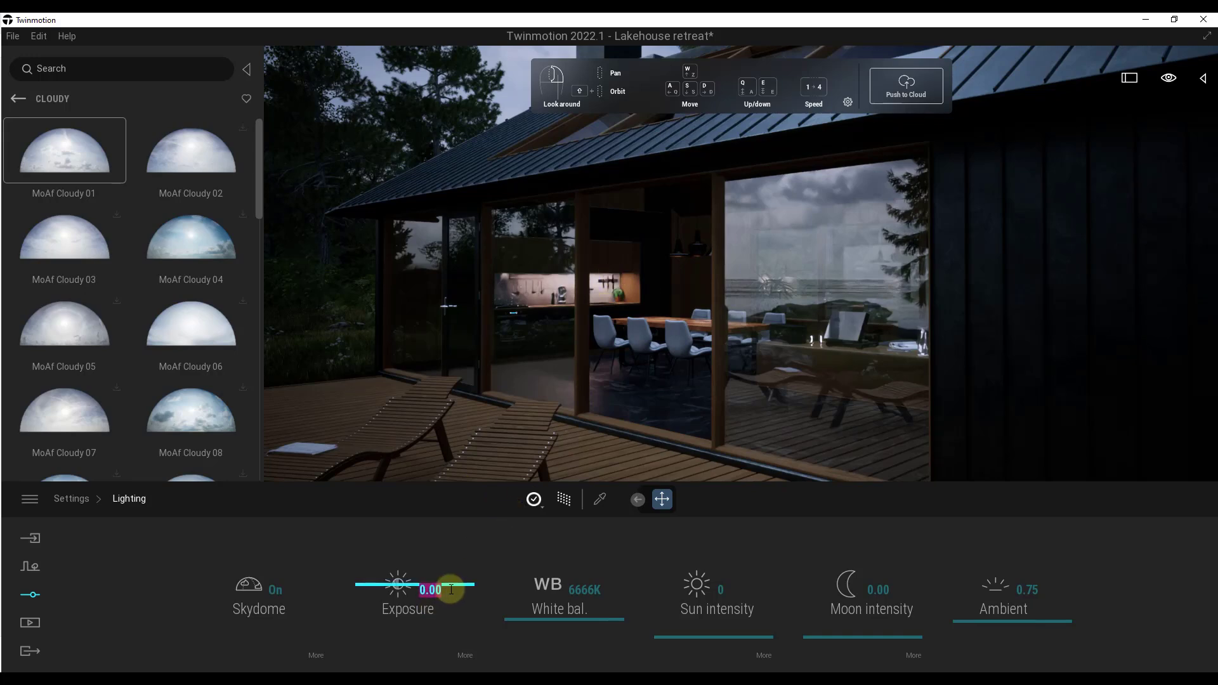
pyautogui.moveTo(425, 584); pyautogui.dragTo(473, 585)
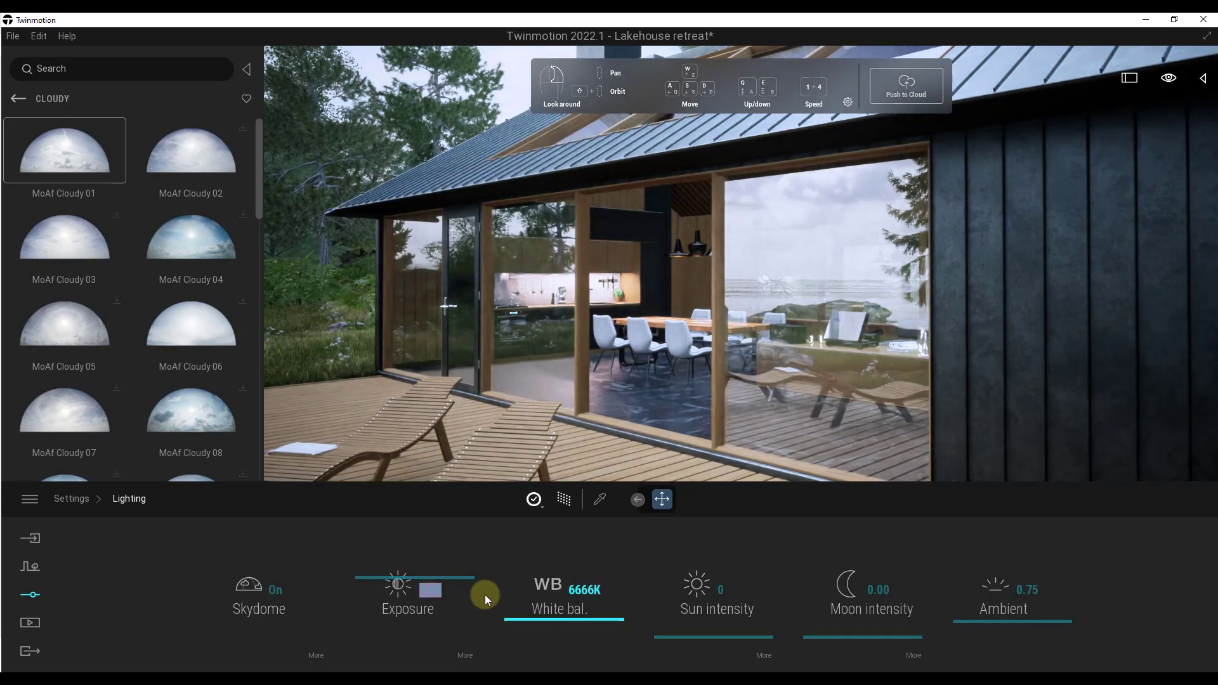
pyautogui.moveTo(484, 597); pyautogui.dragTo(409, 596)
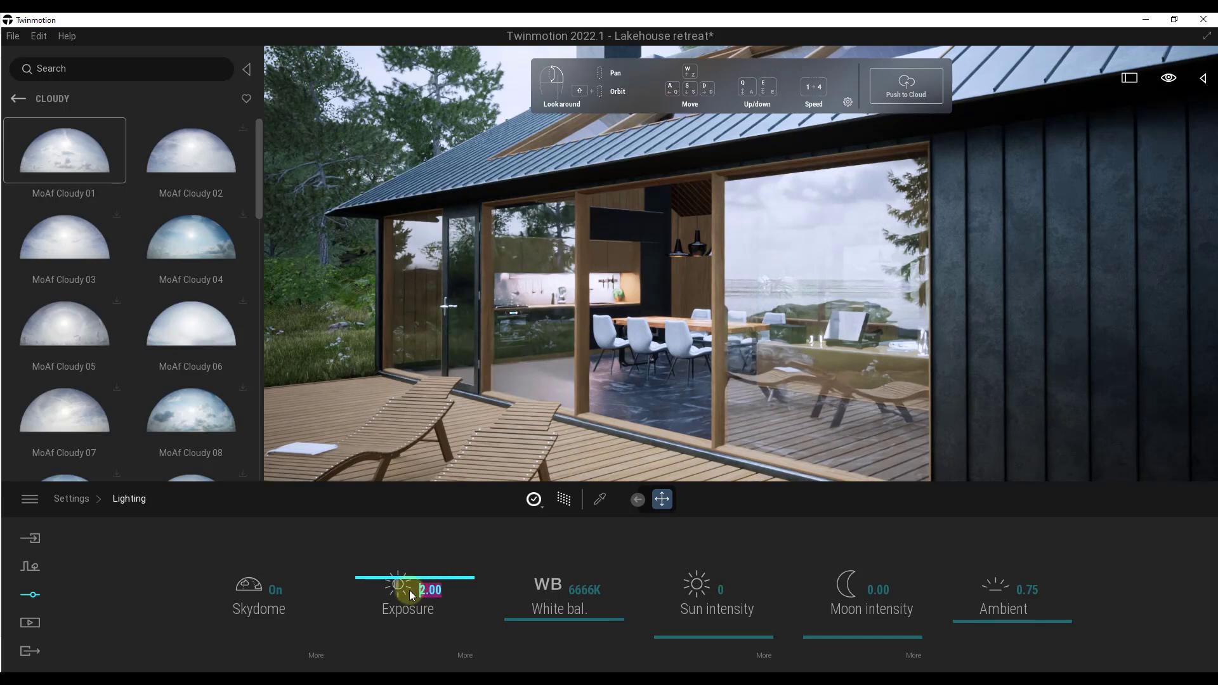
pyautogui.moveTo(399, 579); pyautogui.dragTo(443, 578)
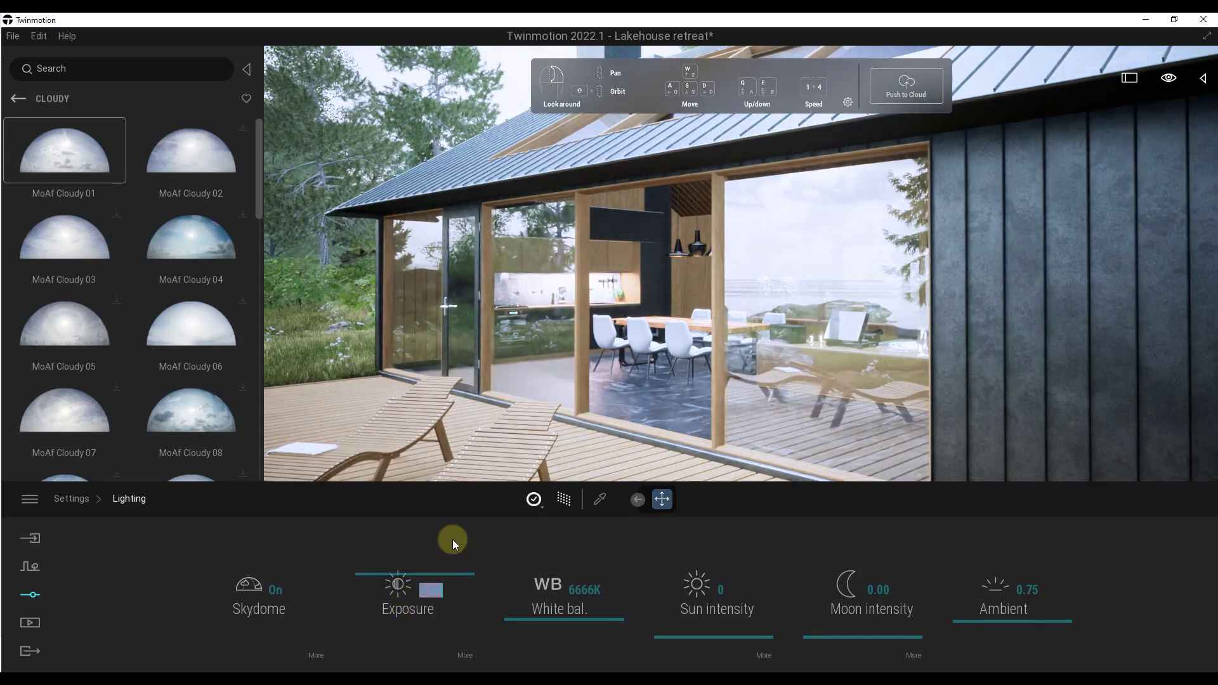
pyautogui.moveTo(453, 541); pyautogui.dragTo(412, 590)
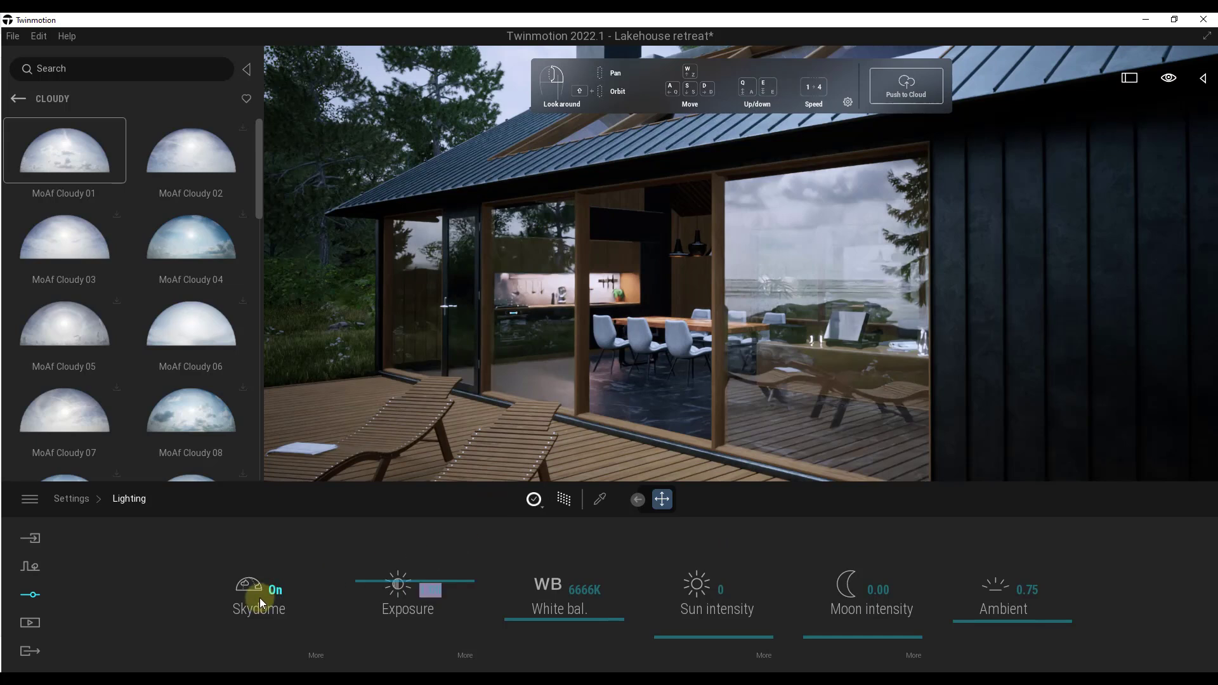
pyautogui.moveTo(678, 274)
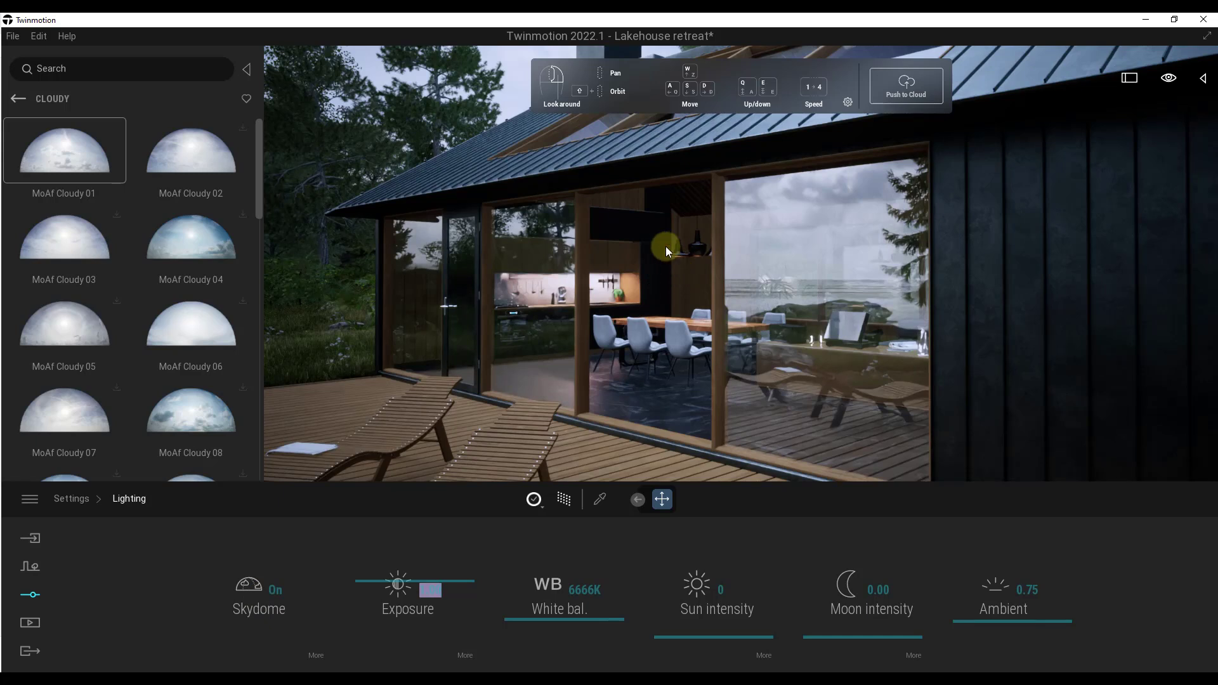
pyautogui.click(30, 623)
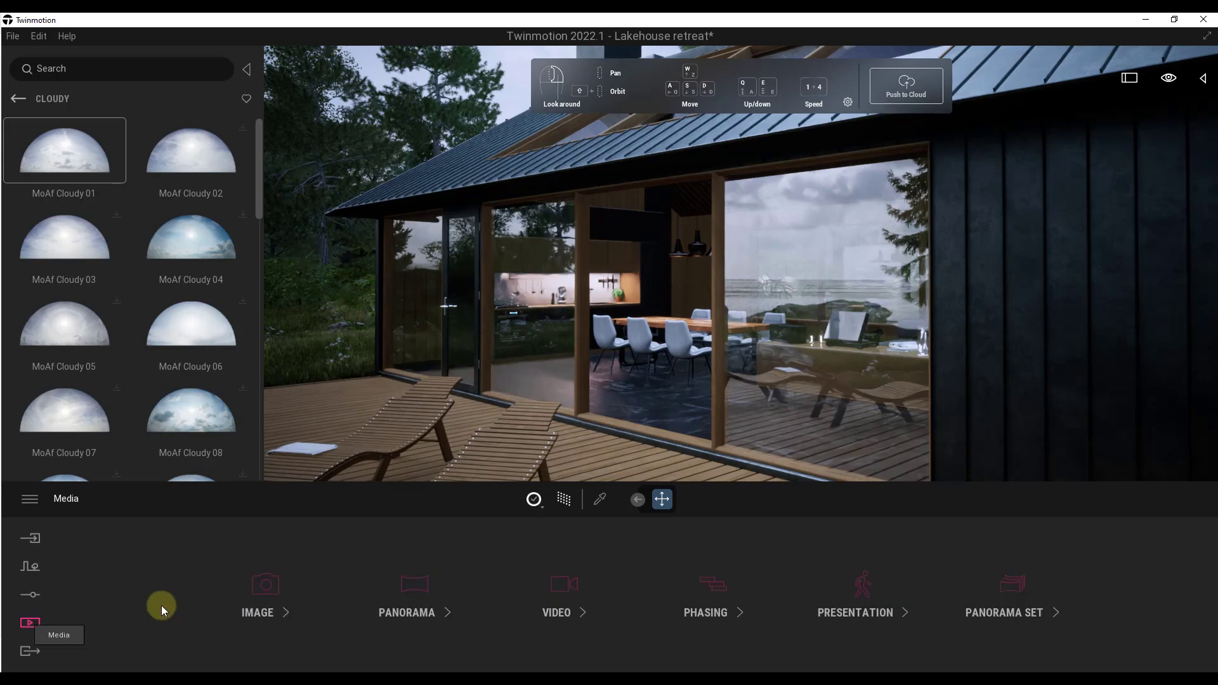
# Create Image19 in Media images, confirming PathTracer is on at 64 samples
pyautogui.click(265, 598)
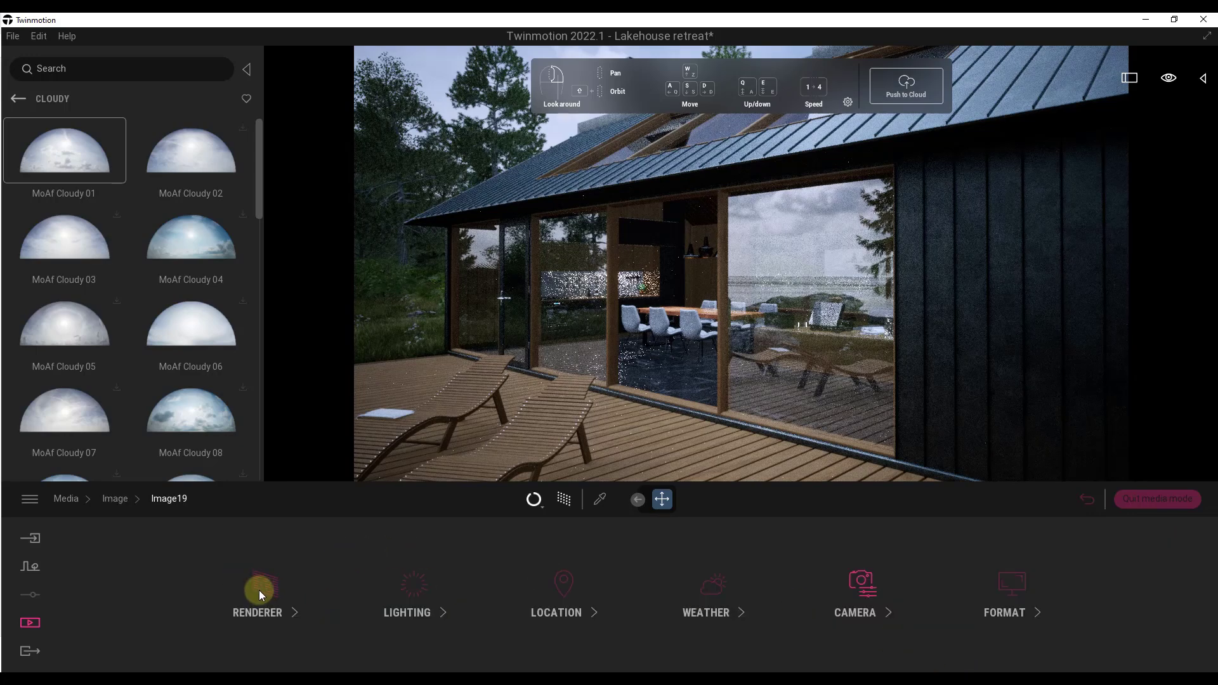
pyautogui.click(258, 594)
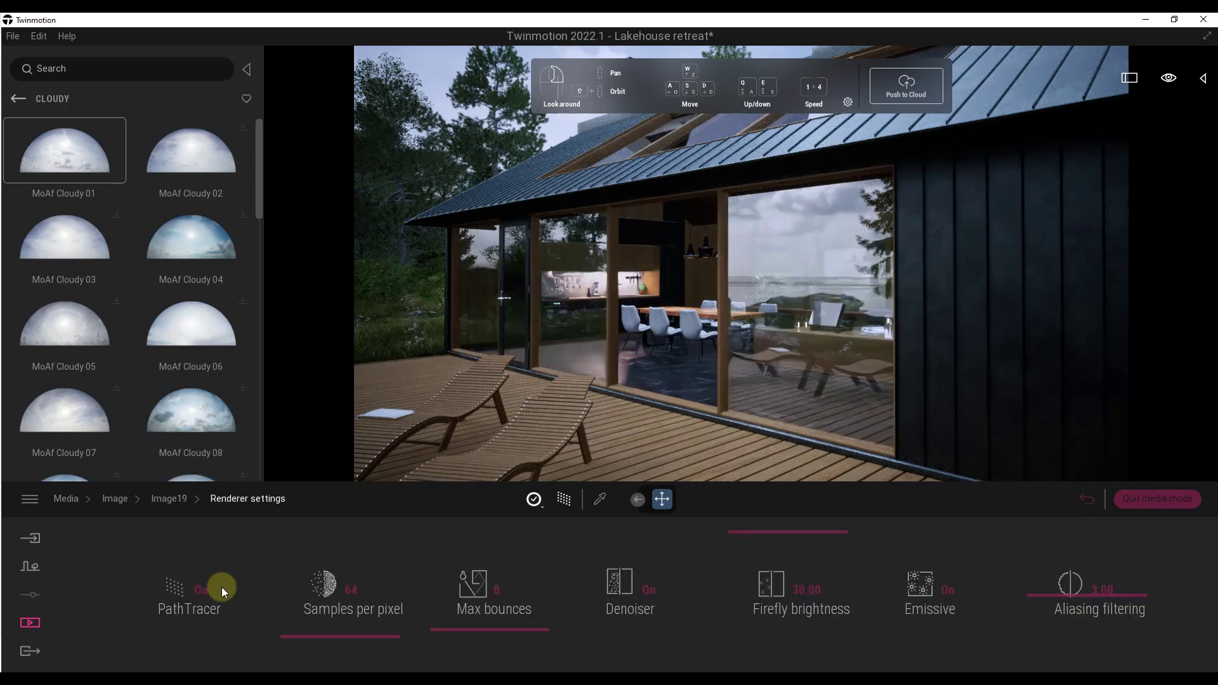
pyautogui.click(189, 589)
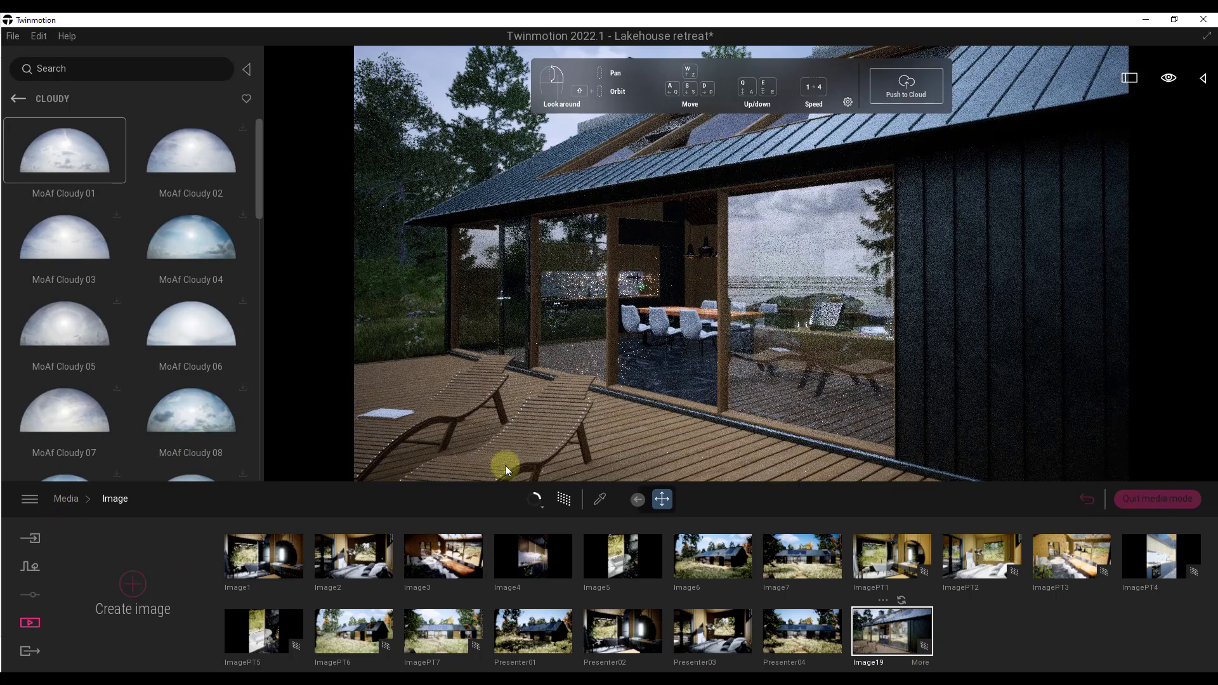
# Move the camera to the kitchen counter and open the Settings overview
pyautogui.click(564, 499)
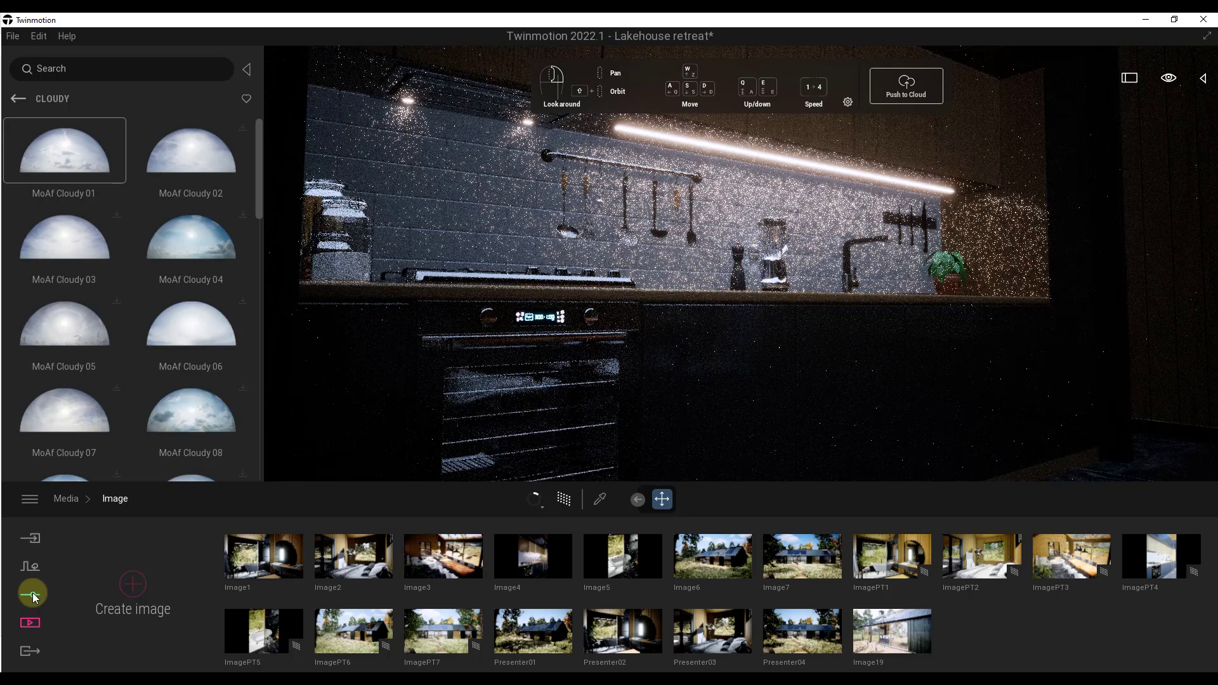
pyautogui.click(565, 500)
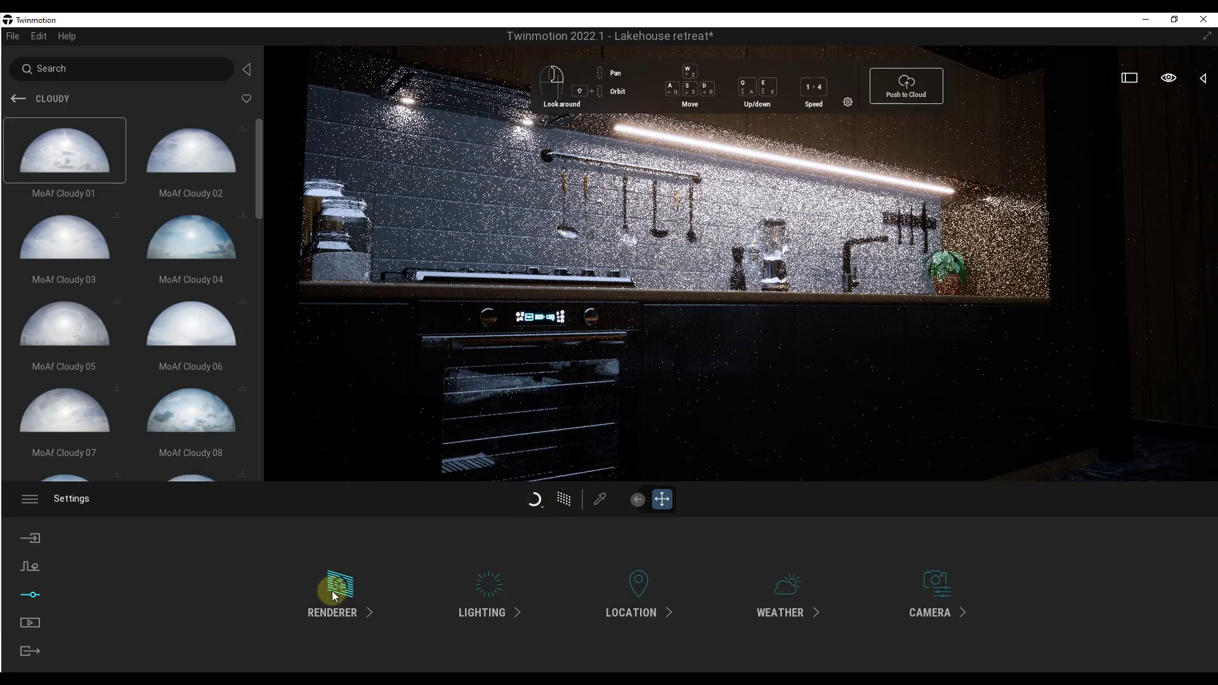
# Open Renderer settings to confirm PathTracer and Denoiser are on for the kitchen
pyautogui.click(332, 597)
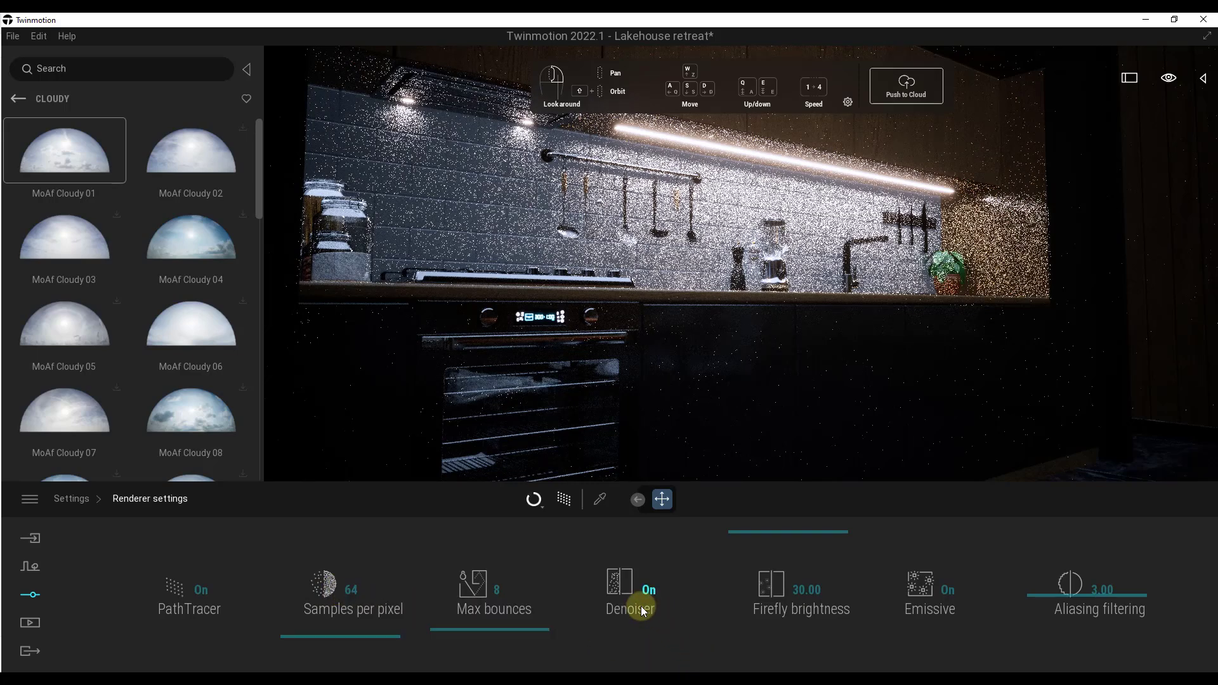
pyautogui.moveTo(641, 610)
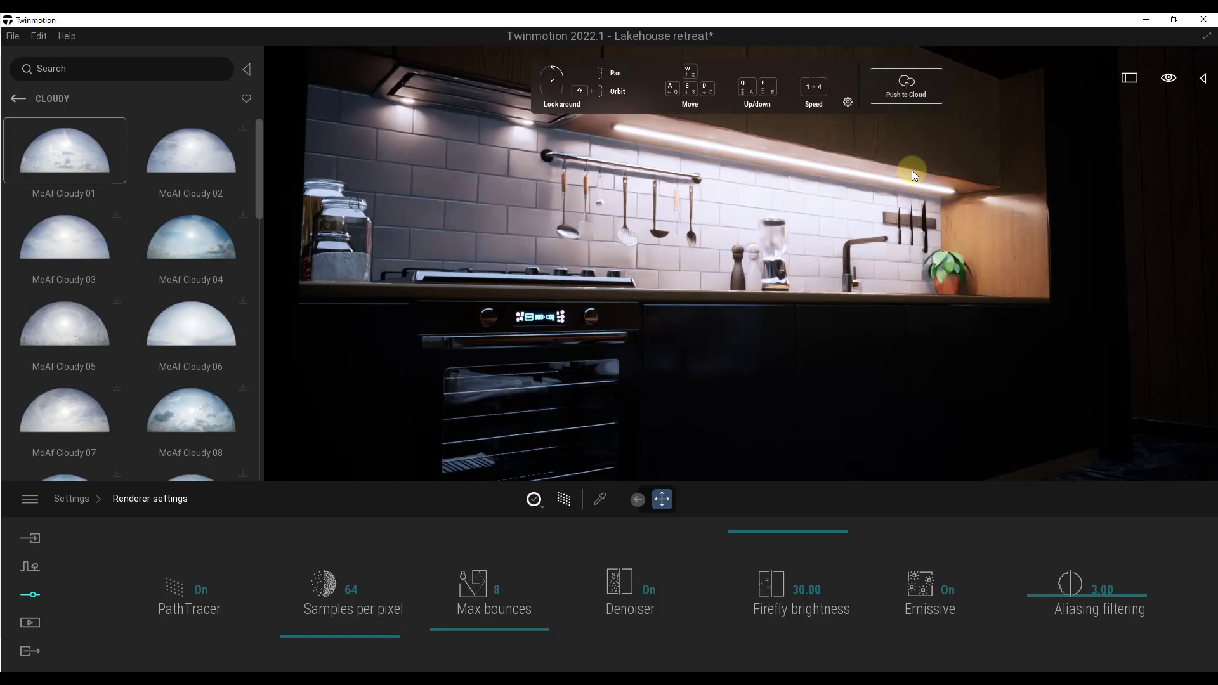
pyautogui.moveTo(765, 141)
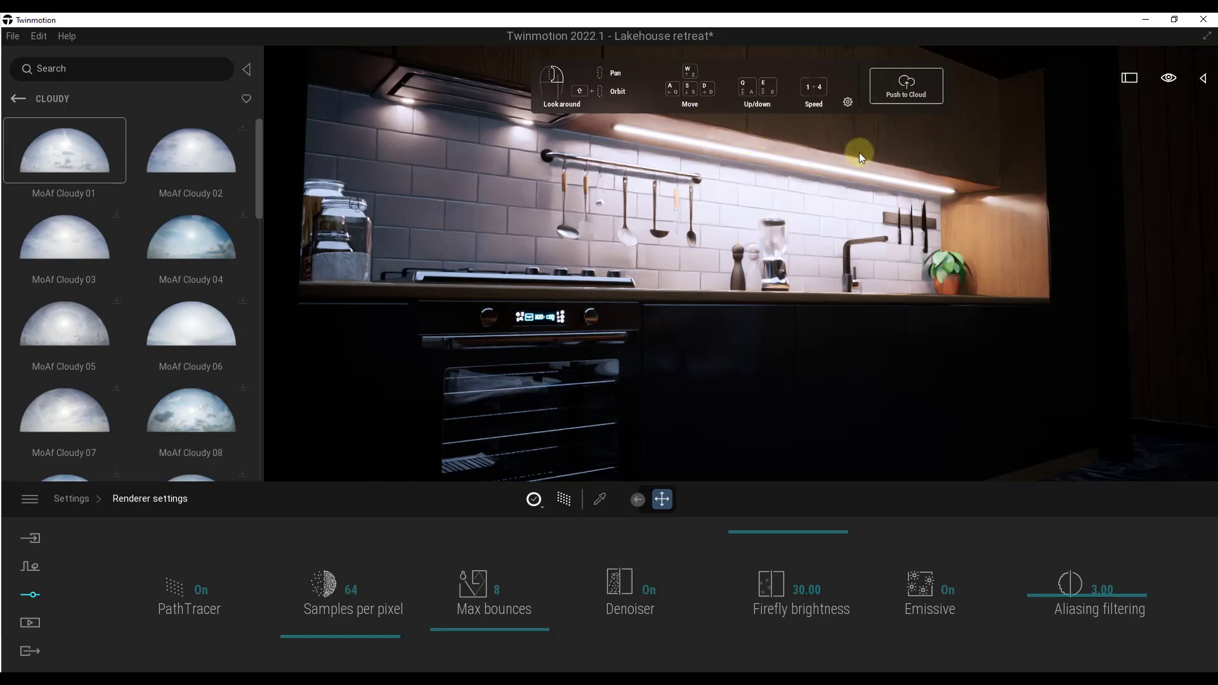
pyautogui.moveTo(718, 169)
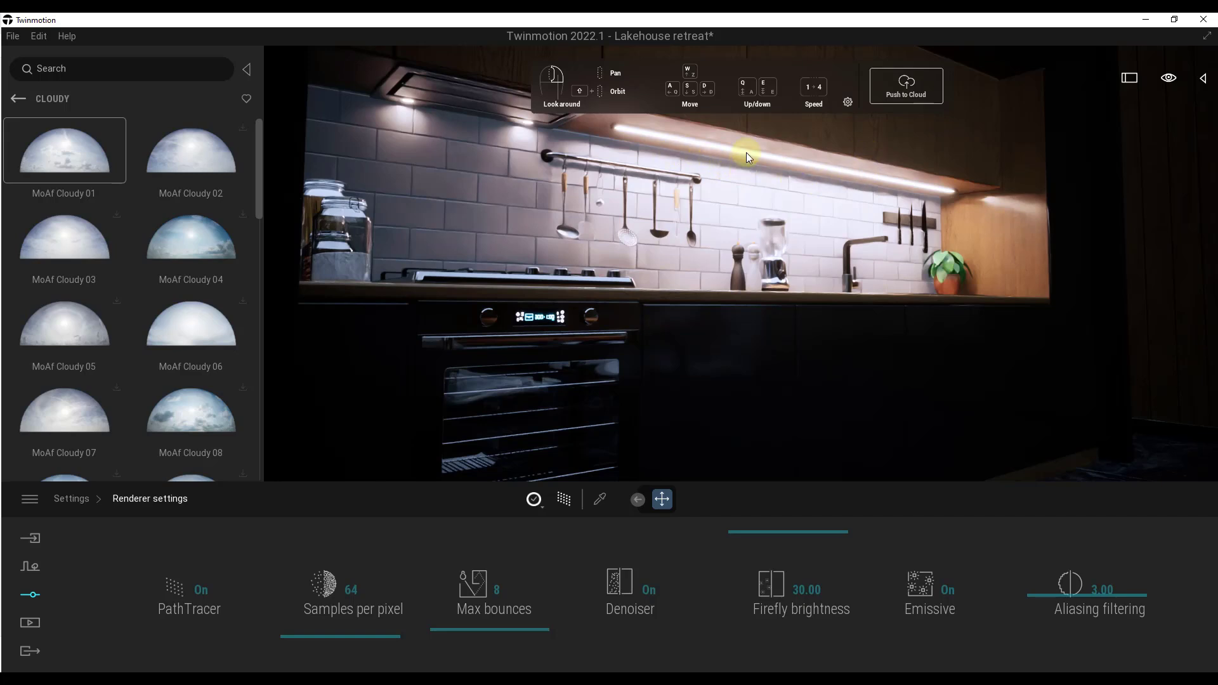
pyautogui.moveTo(962, 179)
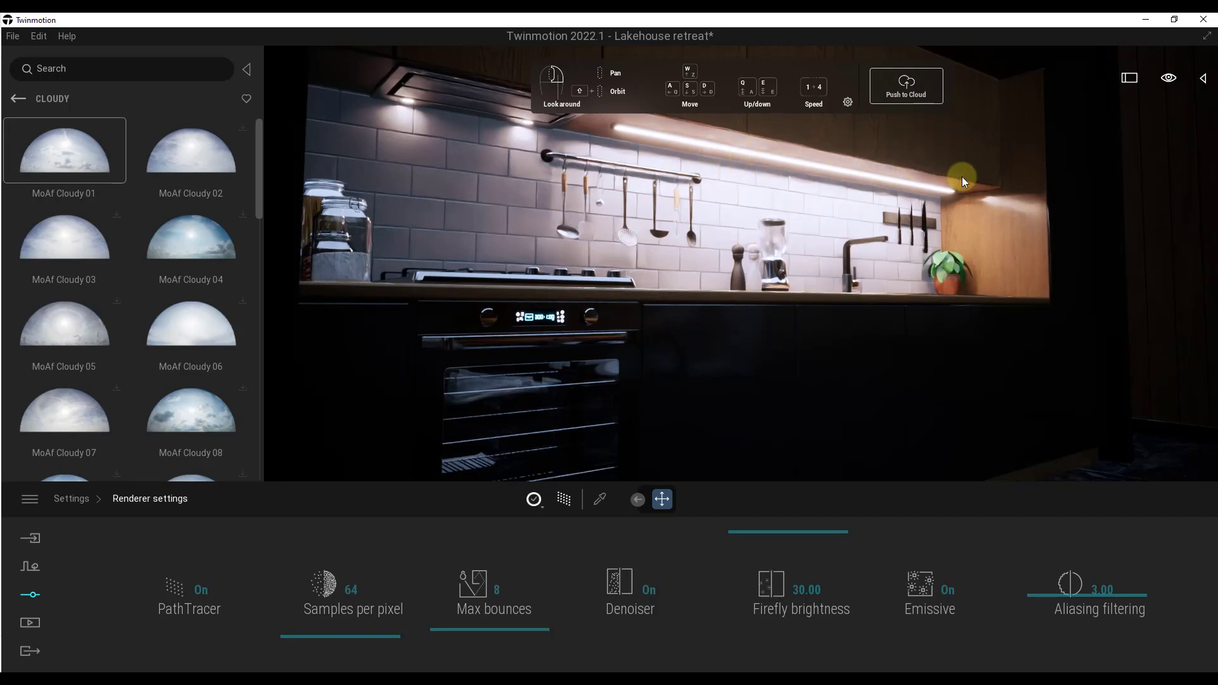
pyautogui.moveTo(969, 184)
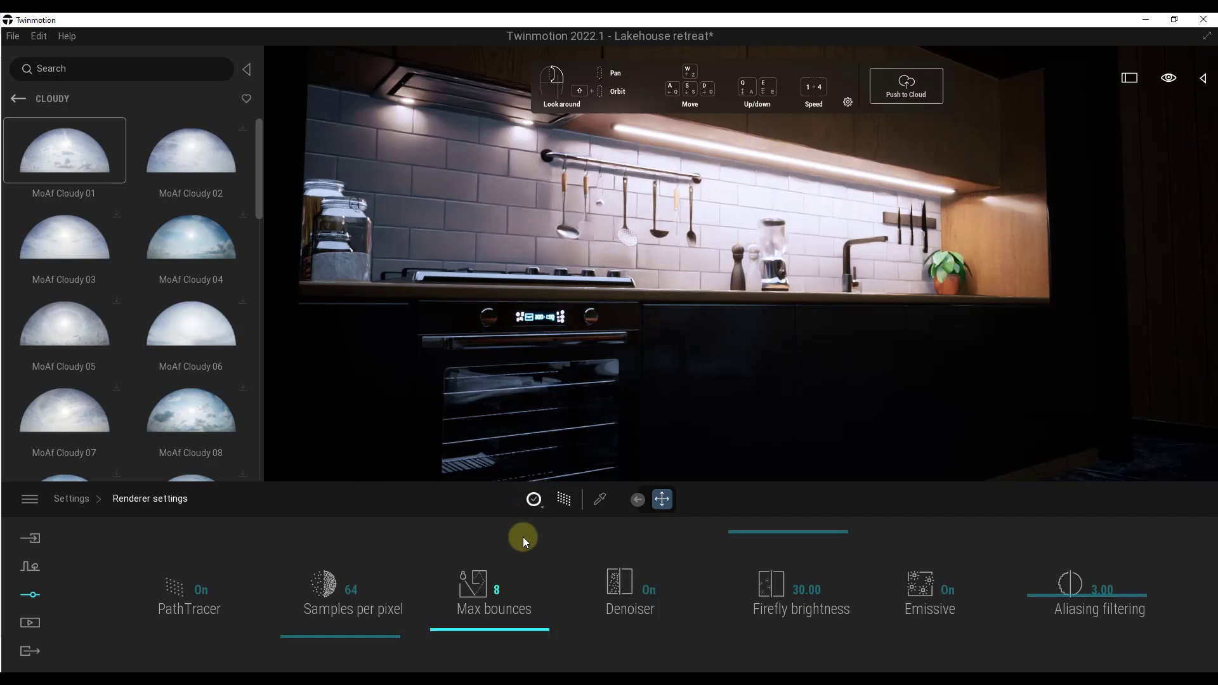
# Pick a higher samples-per-pixel preset from the path tracer quality menu
pyautogui.click(533, 499)
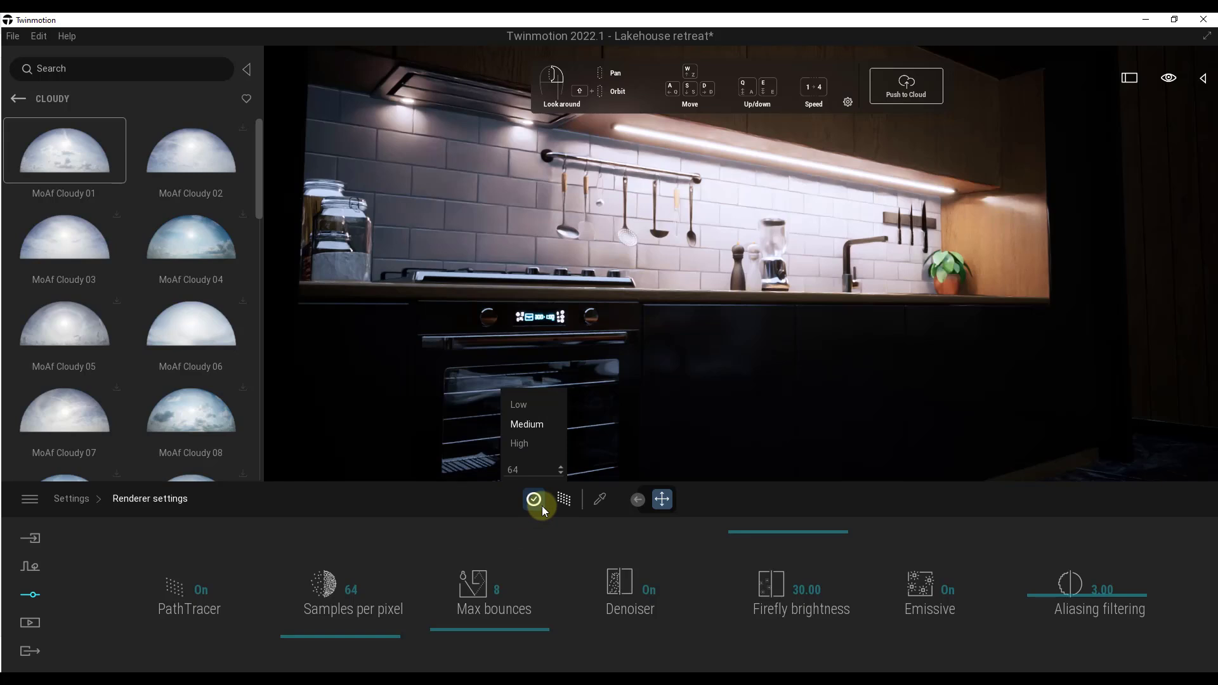
pyautogui.click(534, 500)
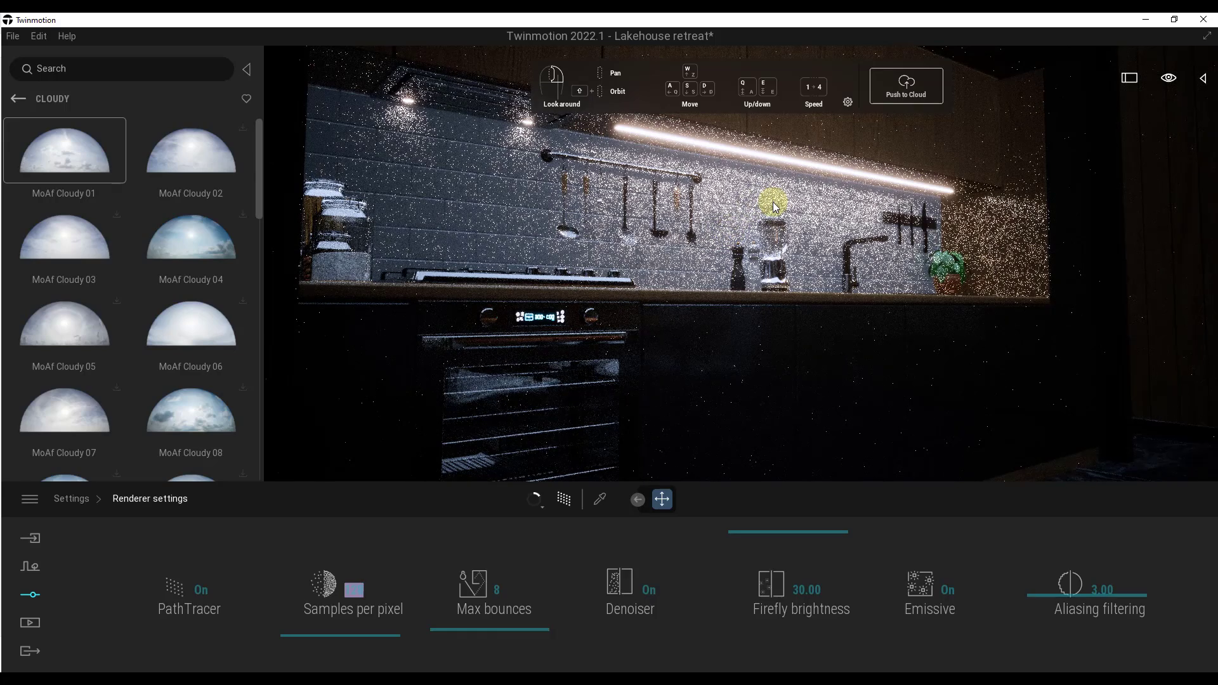
pyautogui.moveTo(518, 440)
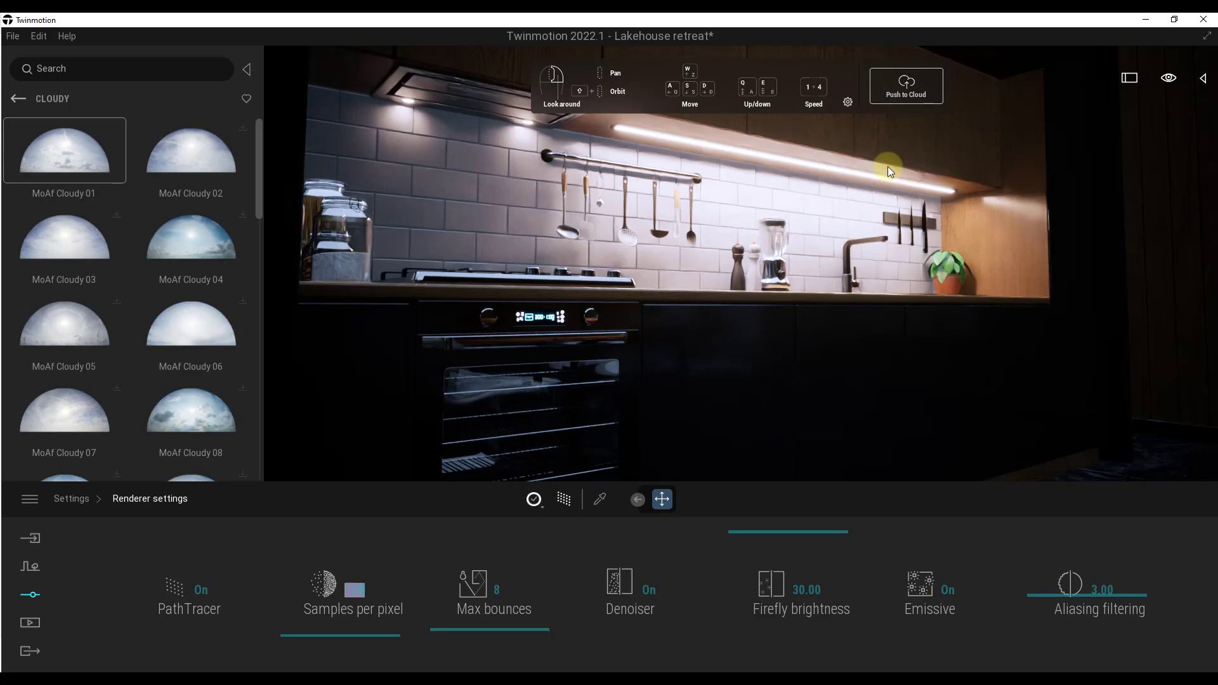
pyautogui.moveTo(805, 152)
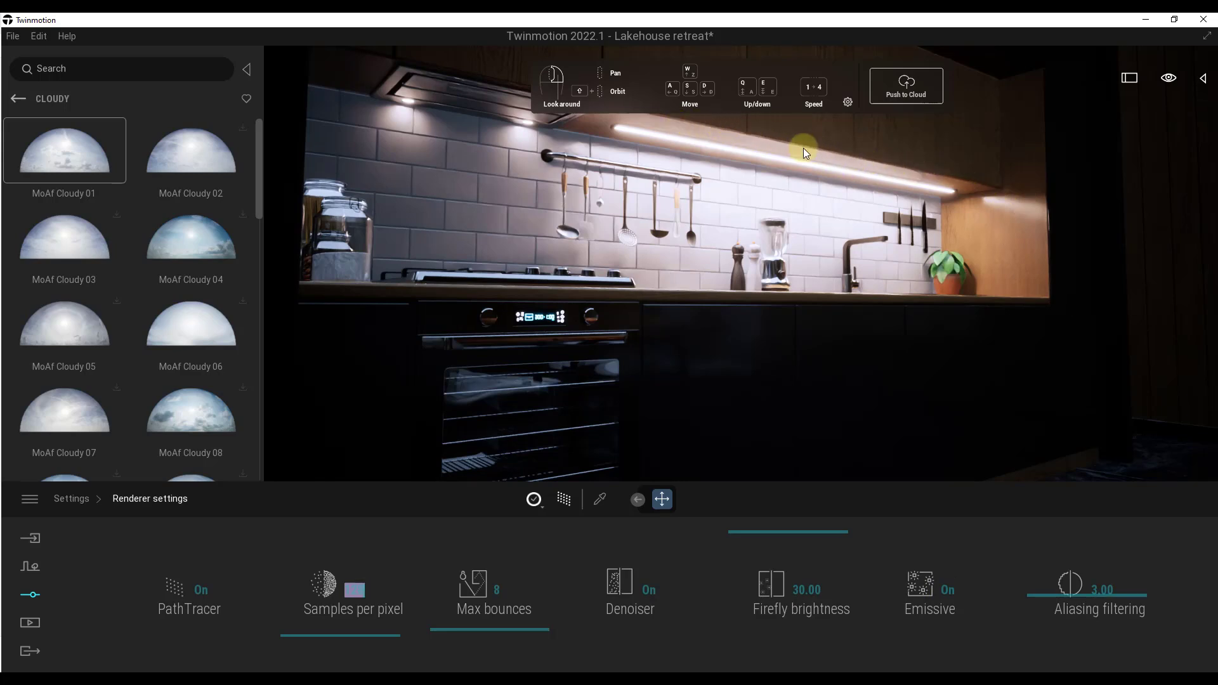
pyautogui.moveTo(796, 297)
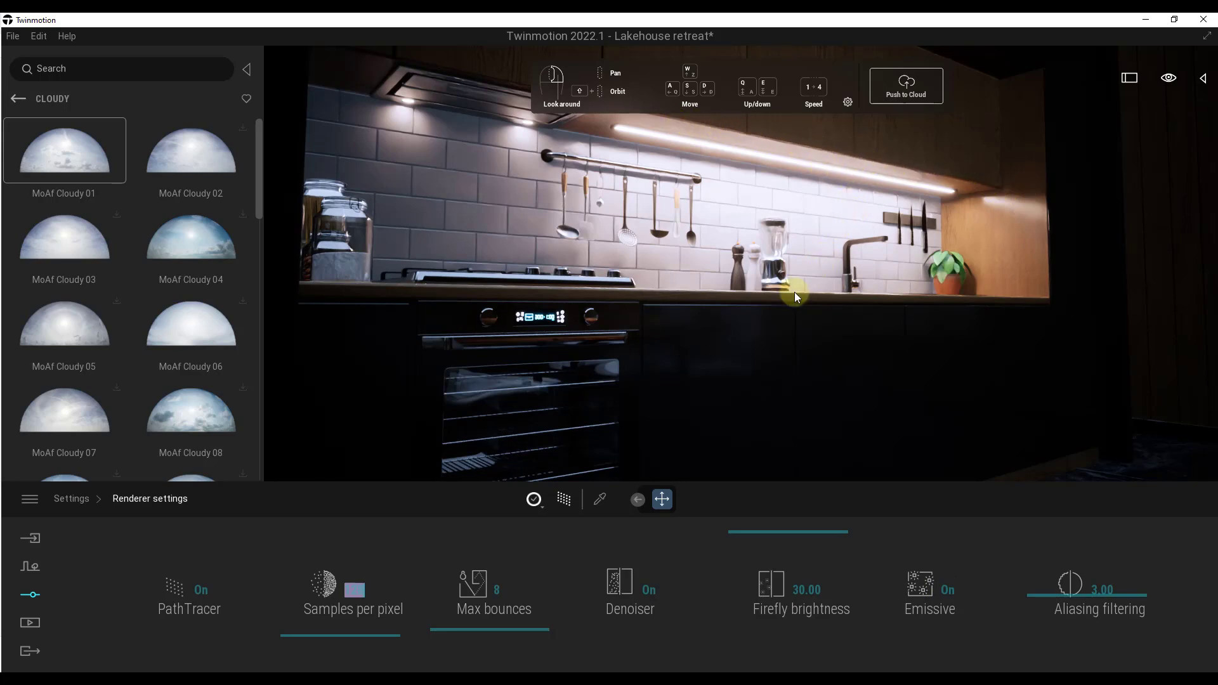
pyautogui.moveTo(643, 609)
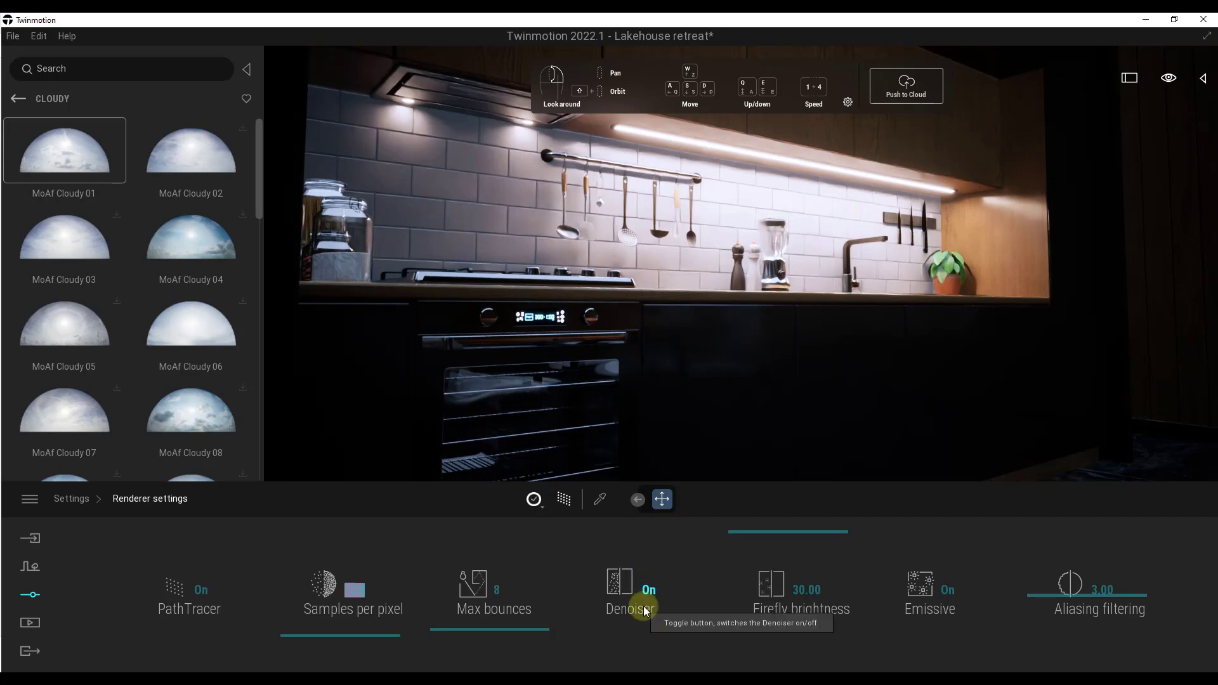